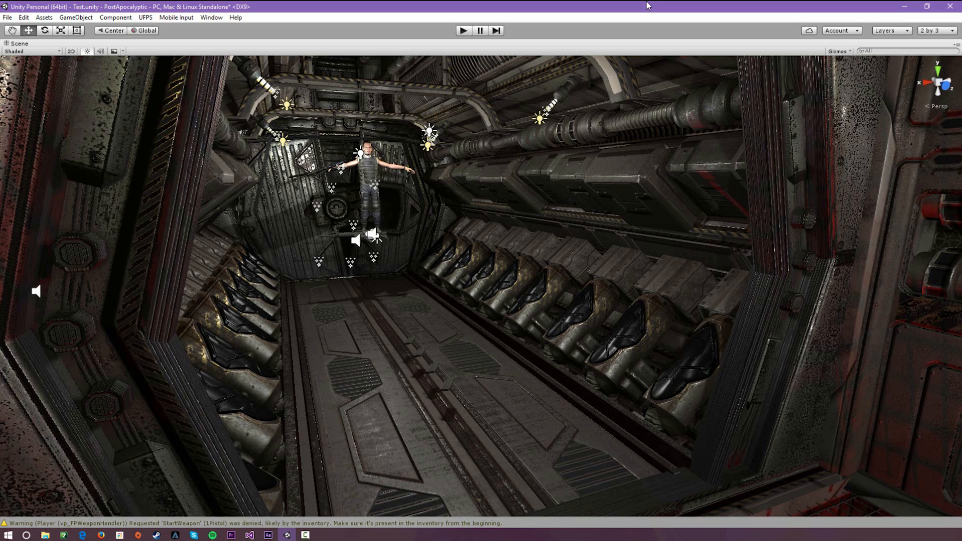
pyautogui.moveTo(538, 243)
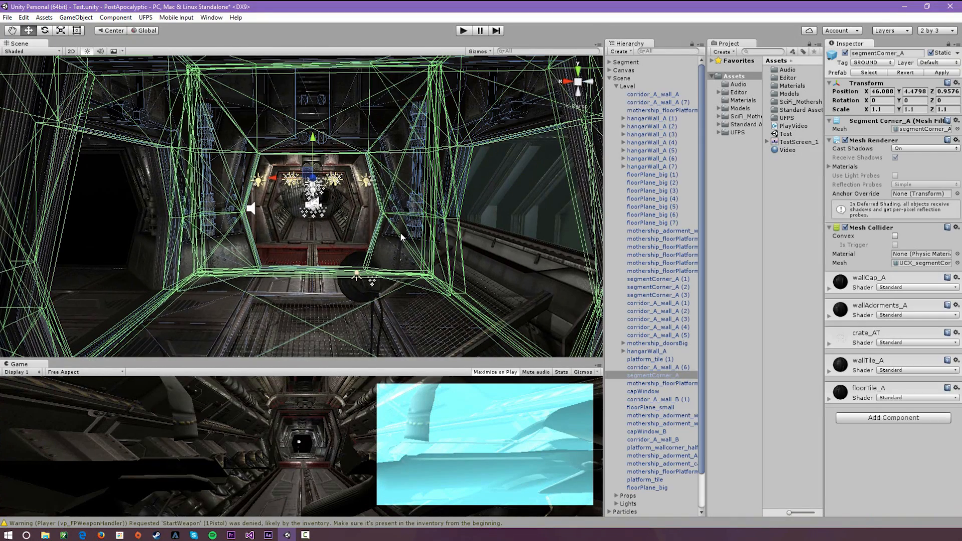
pyautogui.moveTo(127, 209)
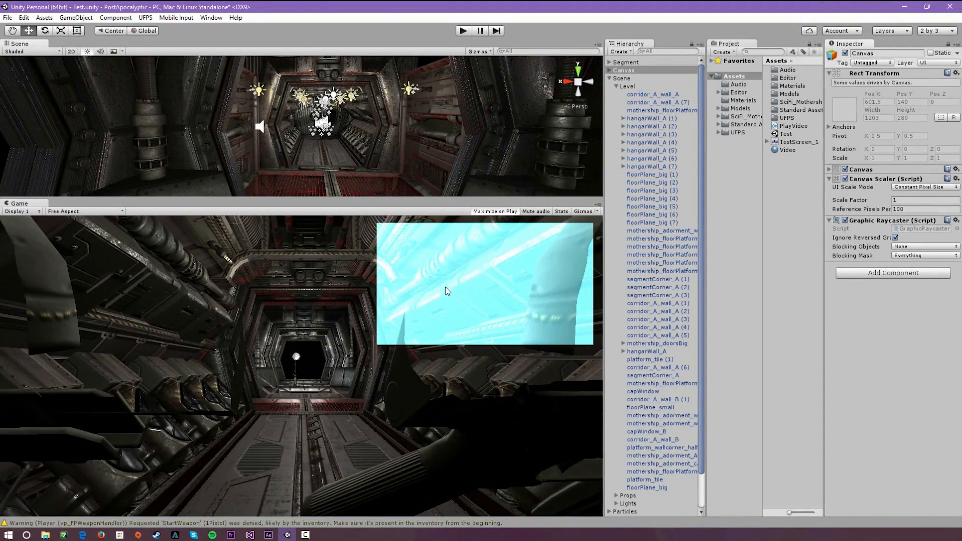
pyautogui.moveTo(469, 248)
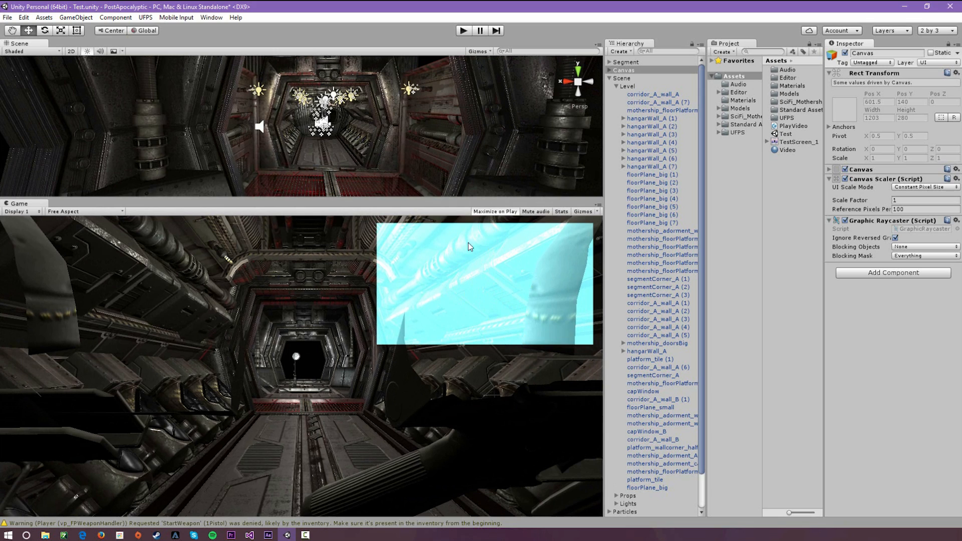
pyautogui.moveTo(497, 283)
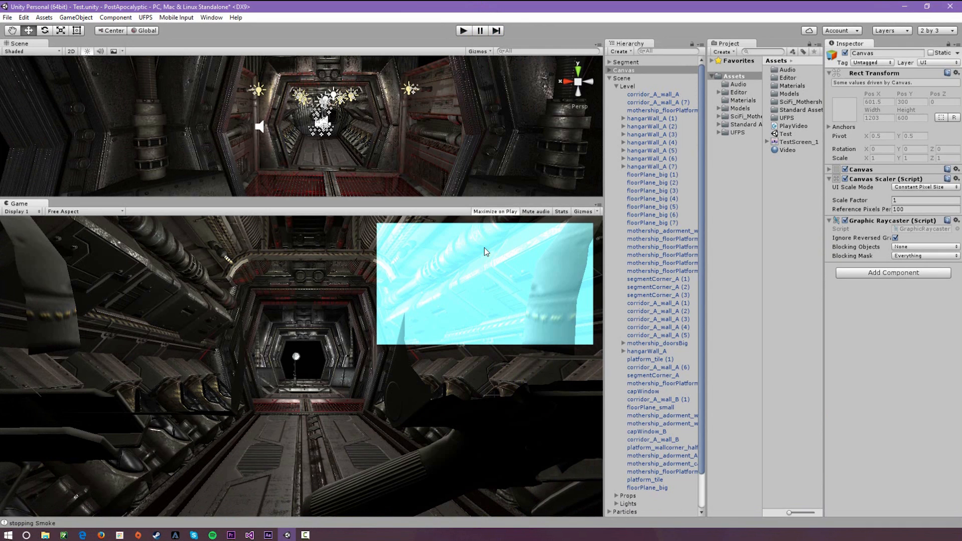
pyautogui.moveTo(484, 250)
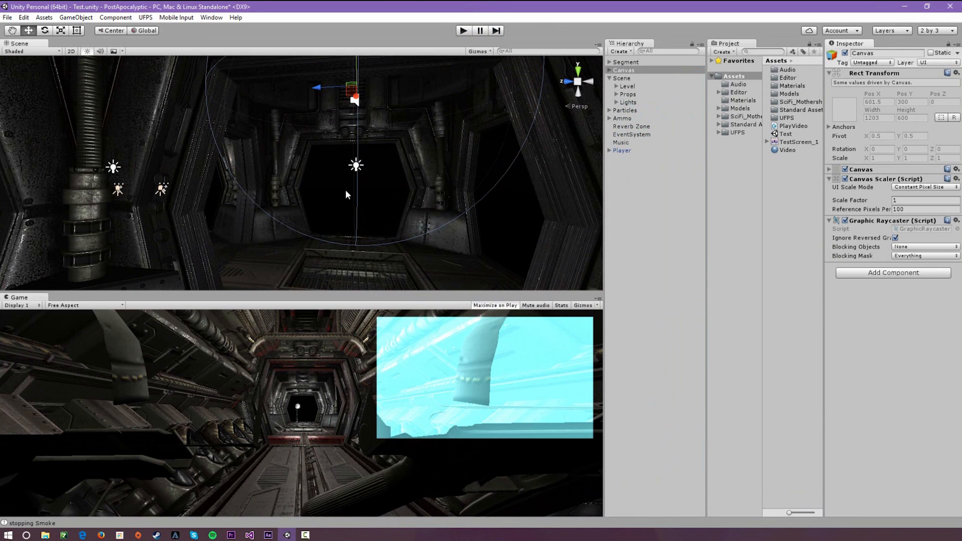
pyautogui.moveTo(616, 149)
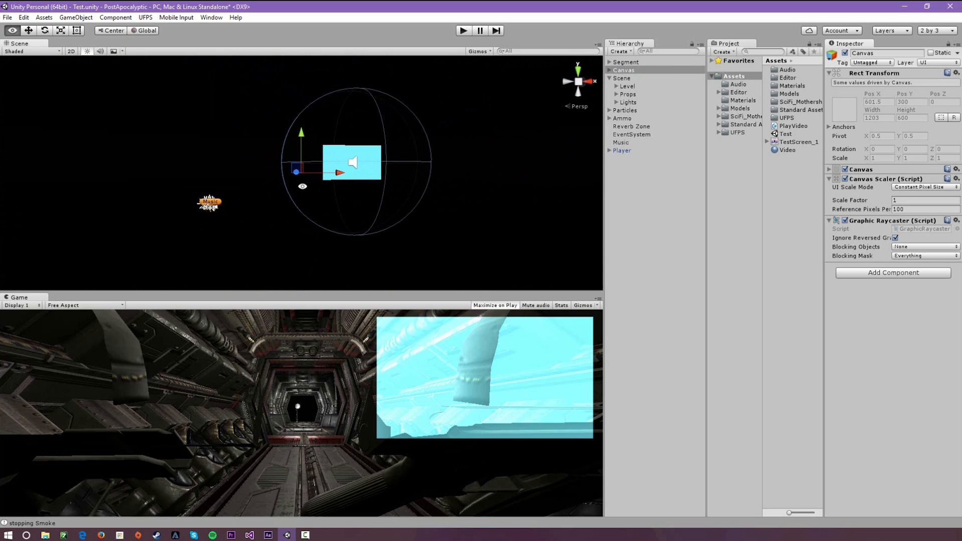
# Select PopUp under Canvas and reveal its TestScreen_1 audio clip and Play Video script in the Inspector.
pyautogui.click(628, 78)
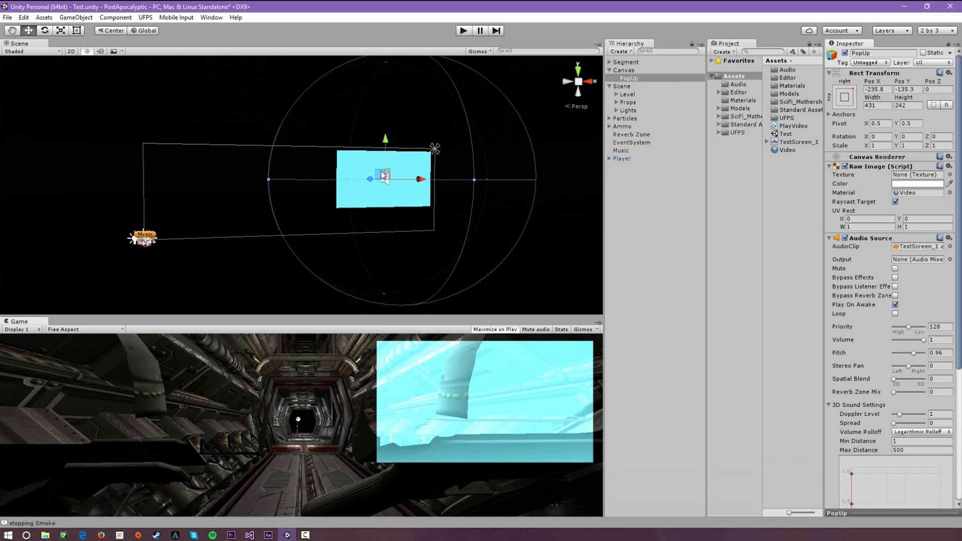
pyautogui.moveTo(358, 179)
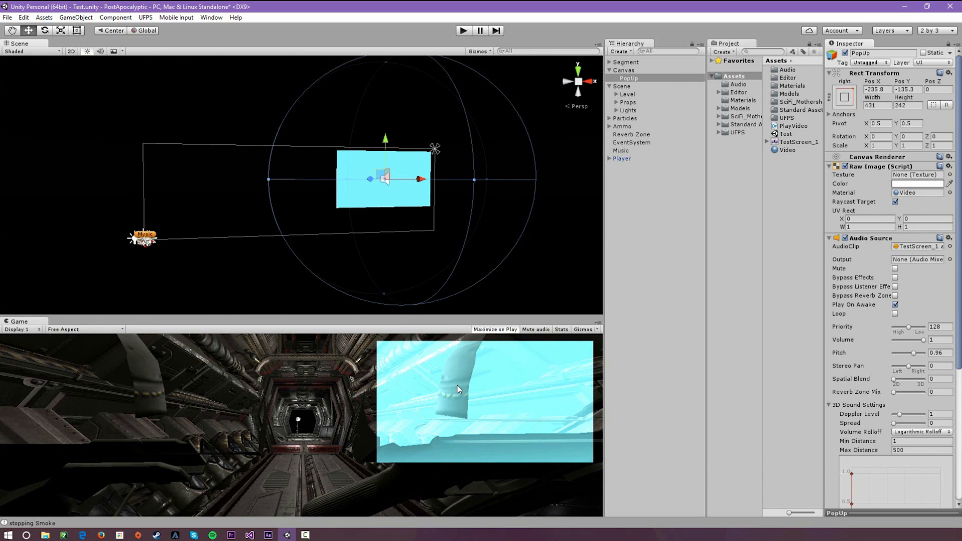
pyautogui.moveTo(888, 204)
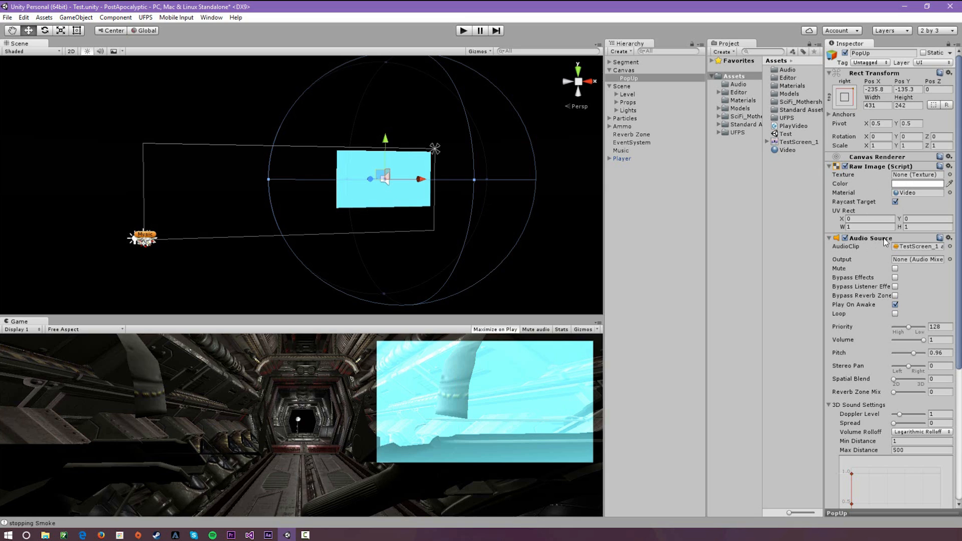
pyautogui.click(798, 142)
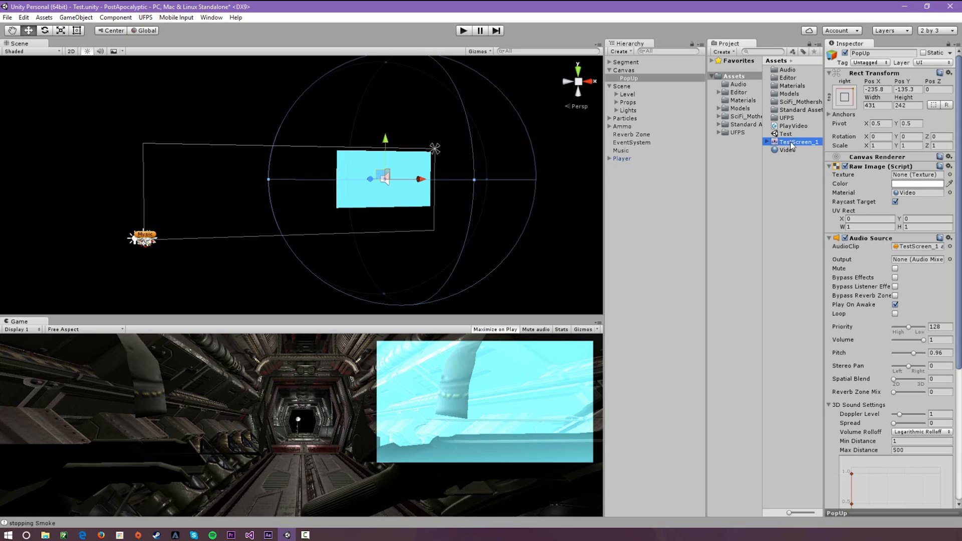
pyautogui.click(800, 142)
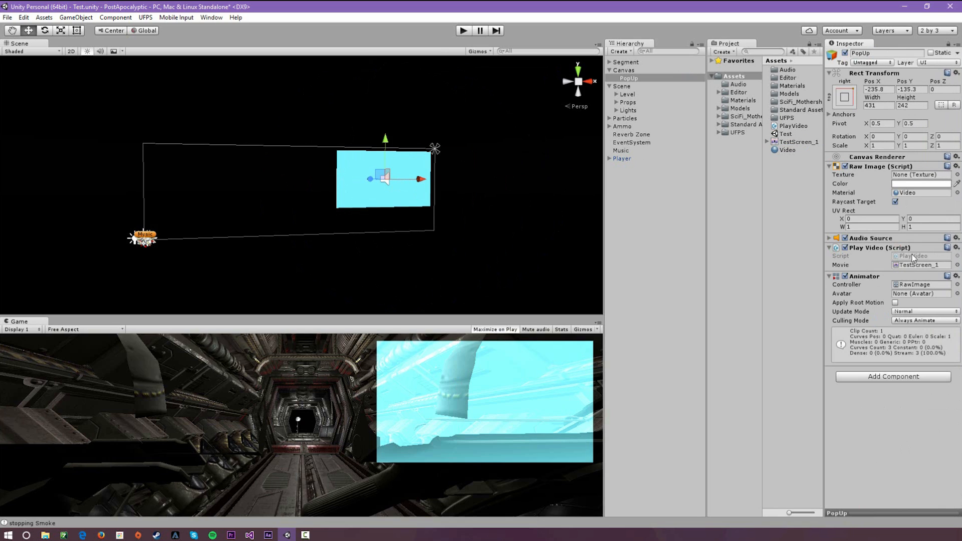
pyautogui.click(794, 127)
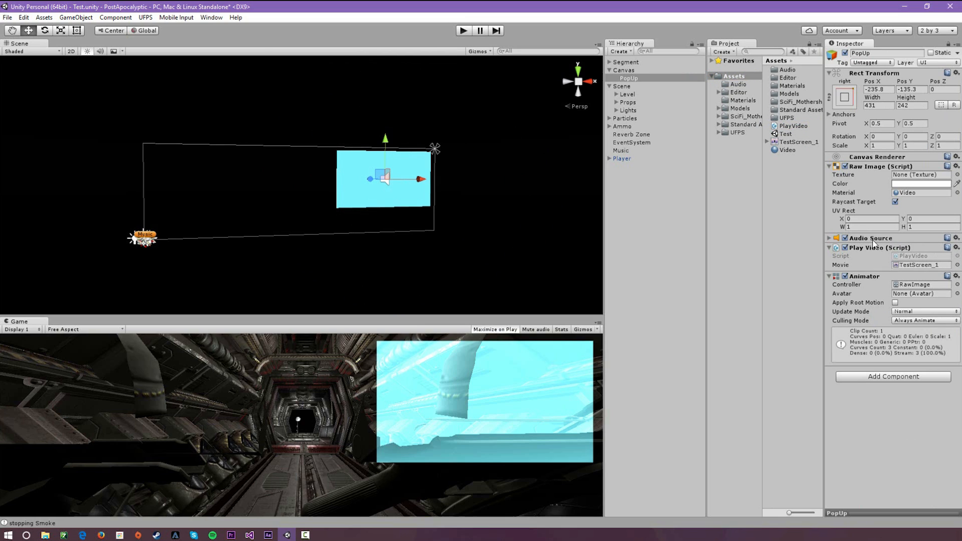
pyautogui.moveTo(627, 212)
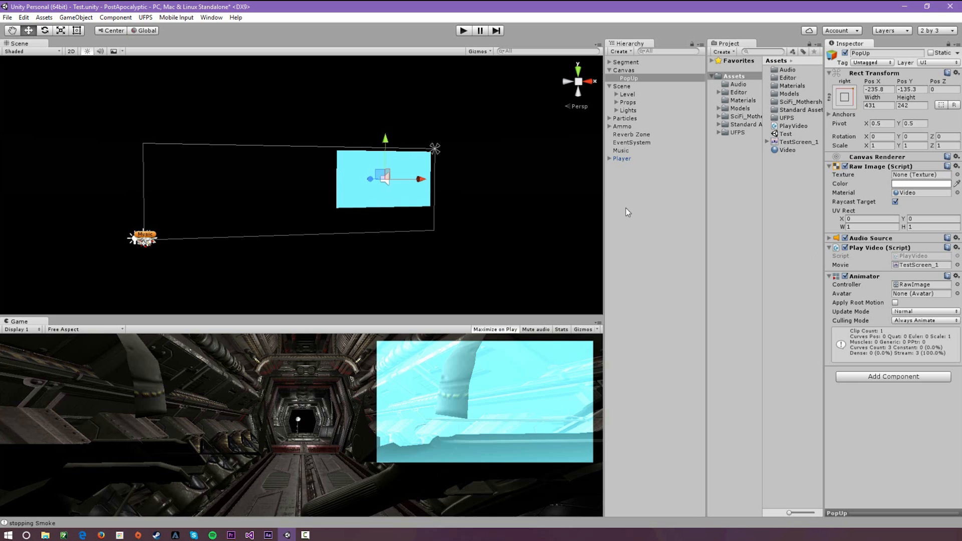
pyautogui.moveTo(508, 219)
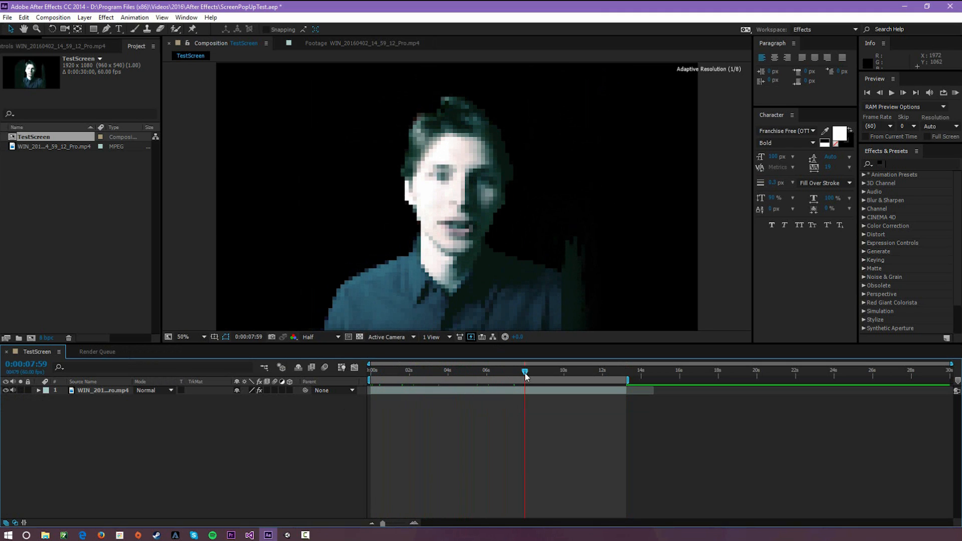
pyautogui.moveTo(524, 374)
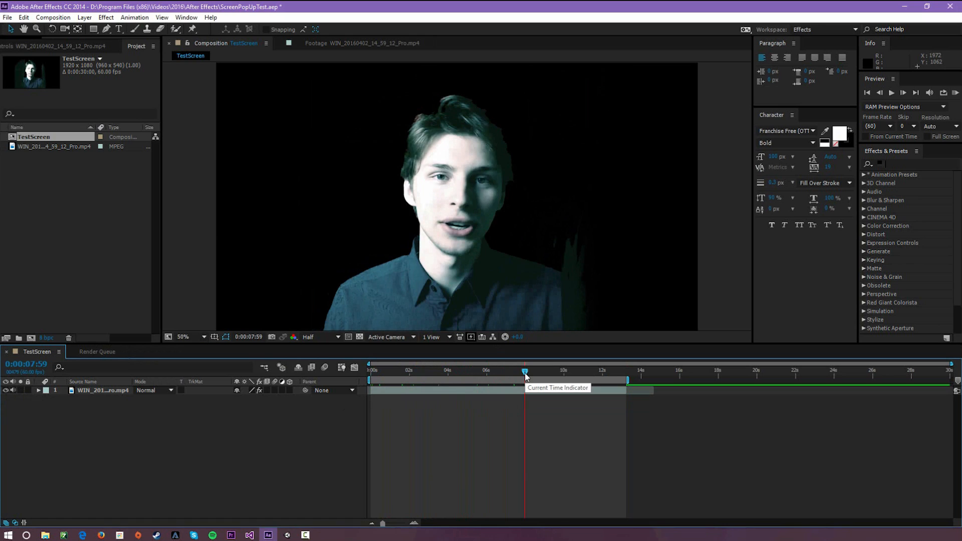
pyautogui.moveTo(497, 379)
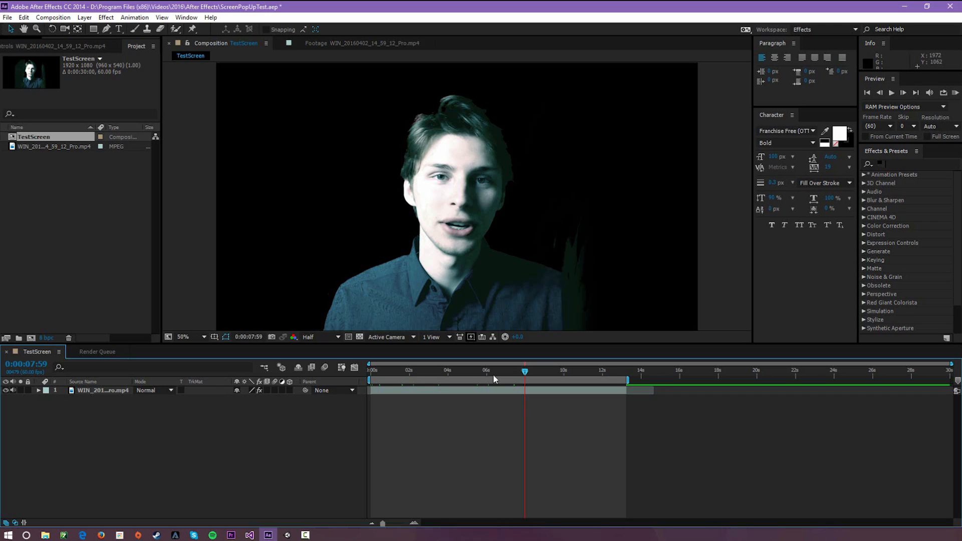
pyautogui.moveTo(387, 318)
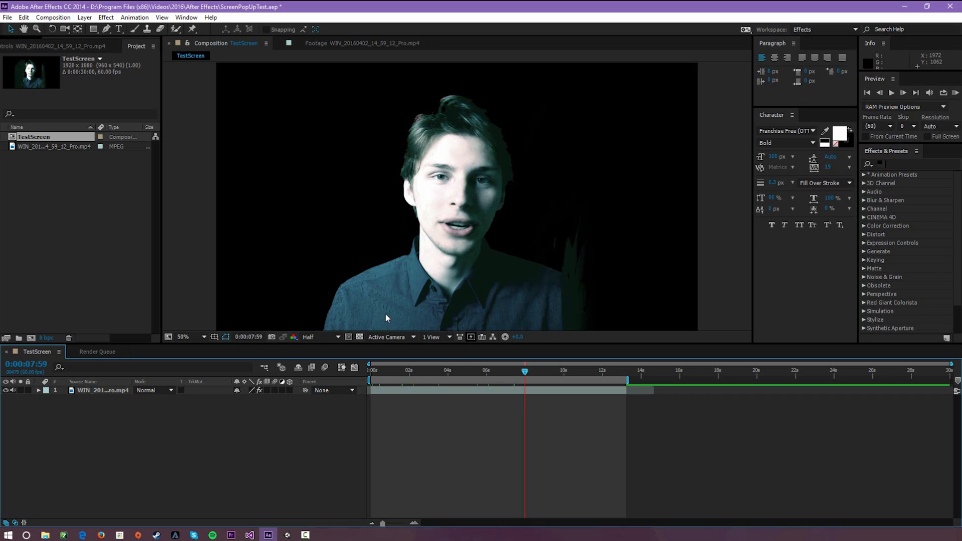
# View the raw green-screen MP4 in the Footage viewer, scrub through it, and return to the TestScreen composition.
pyautogui.click(54, 147)
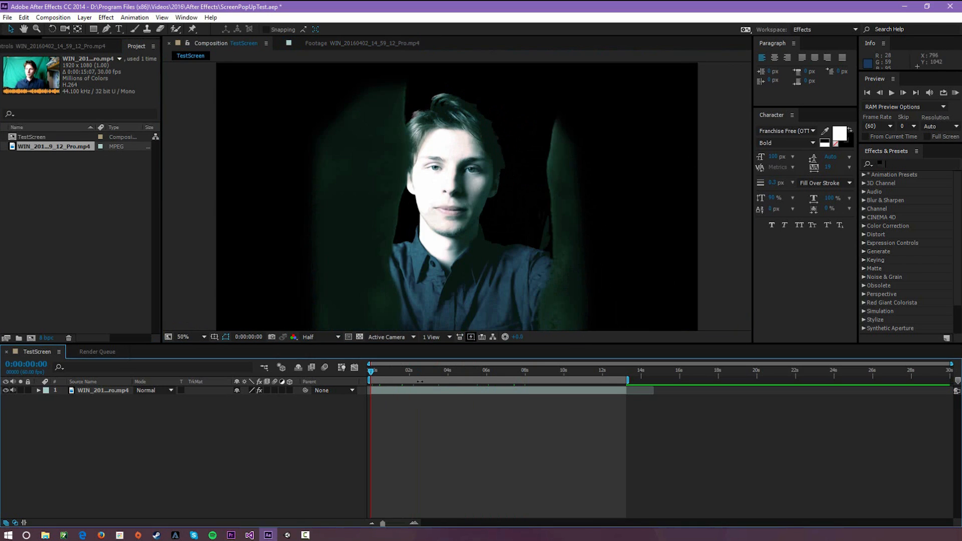
pyautogui.click(362, 43)
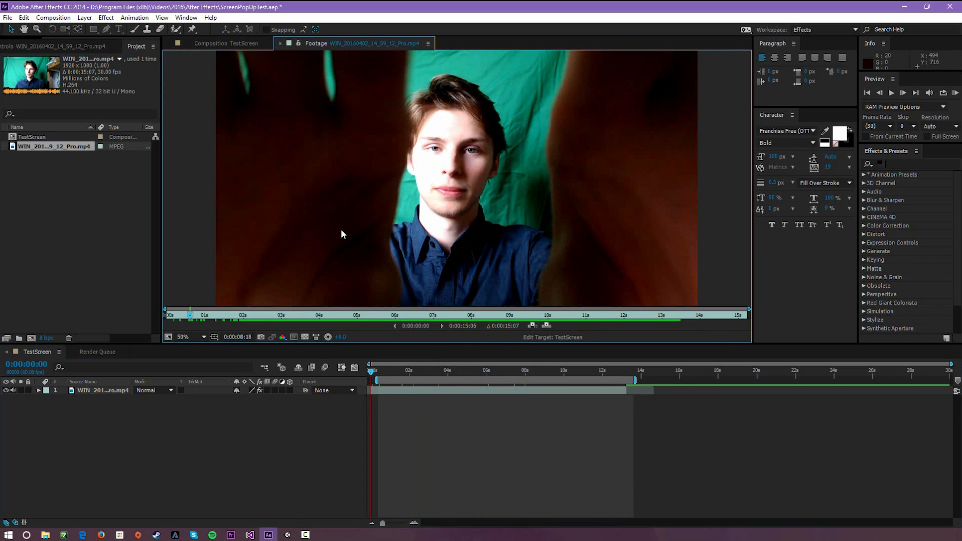
pyautogui.click(267, 315)
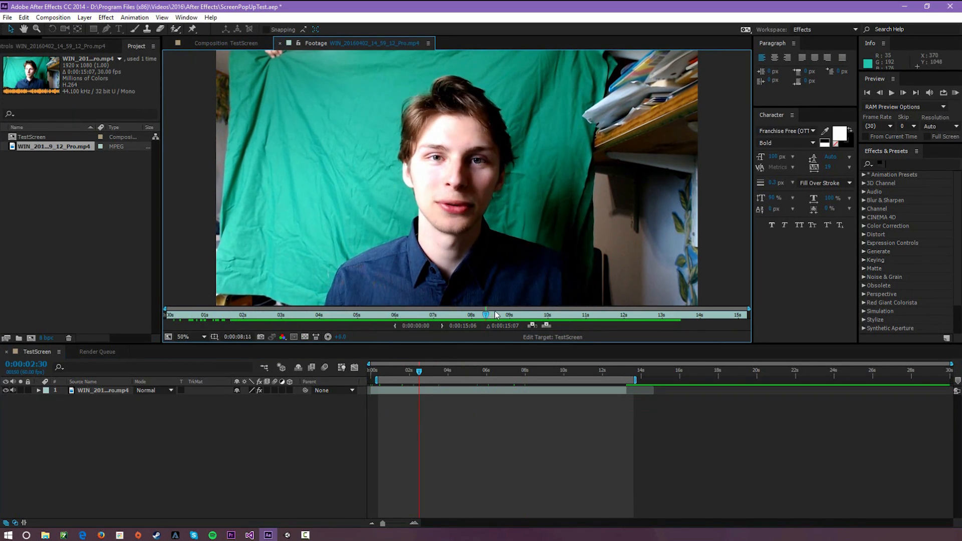
pyautogui.moveTo(485, 314); pyautogui.dragTo(648, 313)
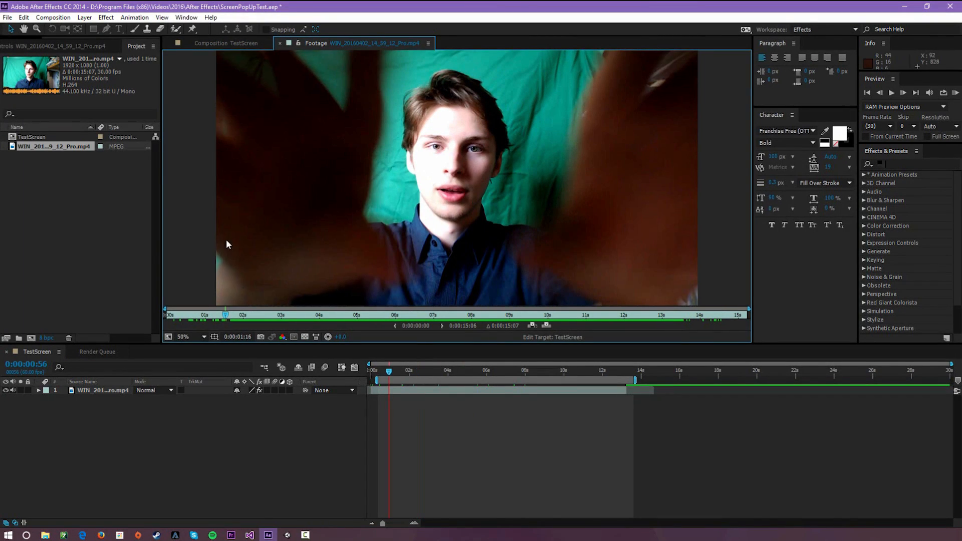
pyautogui.click(209, 43)
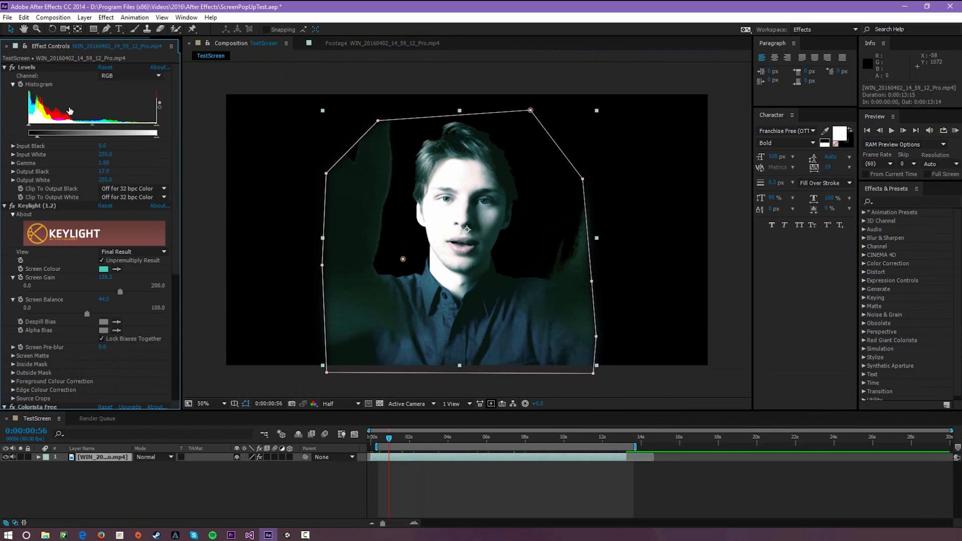
# Collapse Keylight to show the Colorista Free and Color Balance blue grading, then preview the footage playing.
pyautogui.click(13, 84)
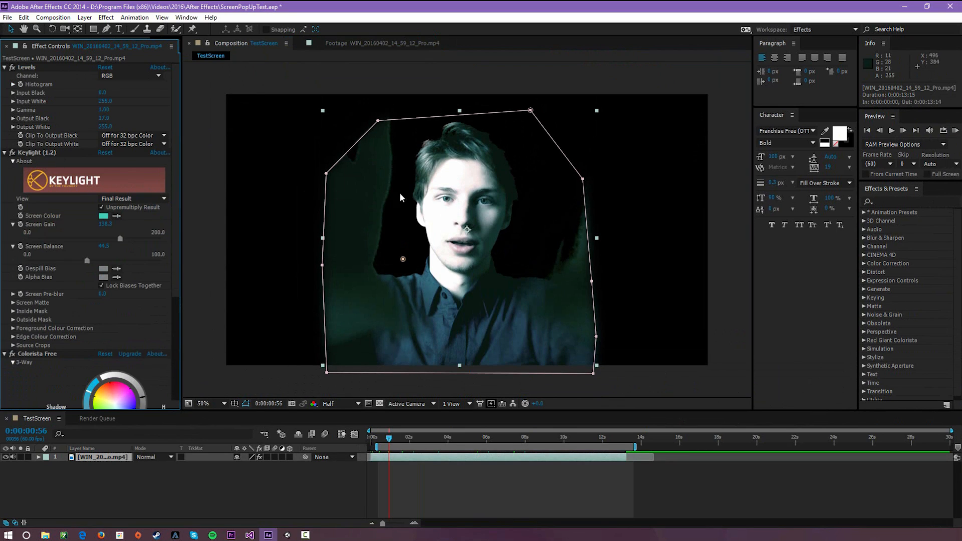
pyautogui.moveTo(384, 96)
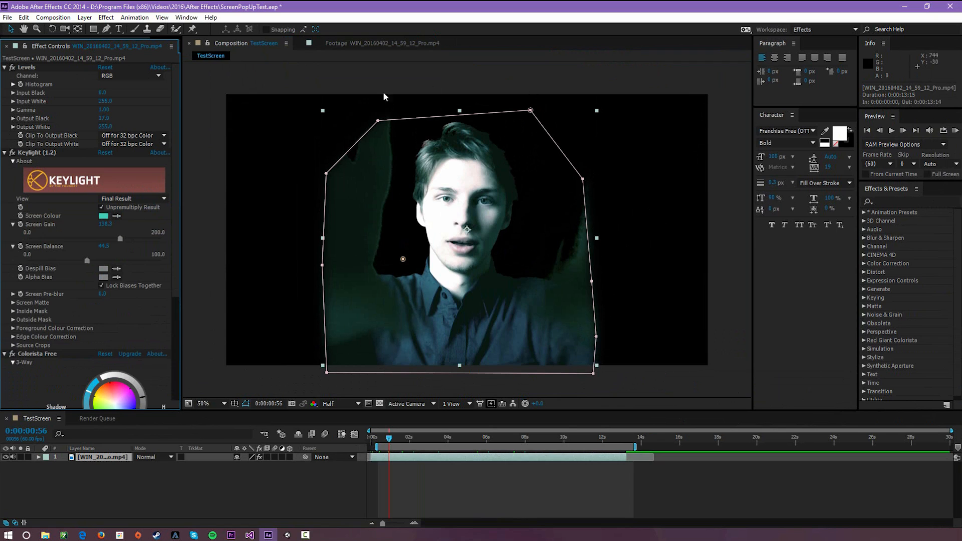
pyautogui.moveTo(390, 200)
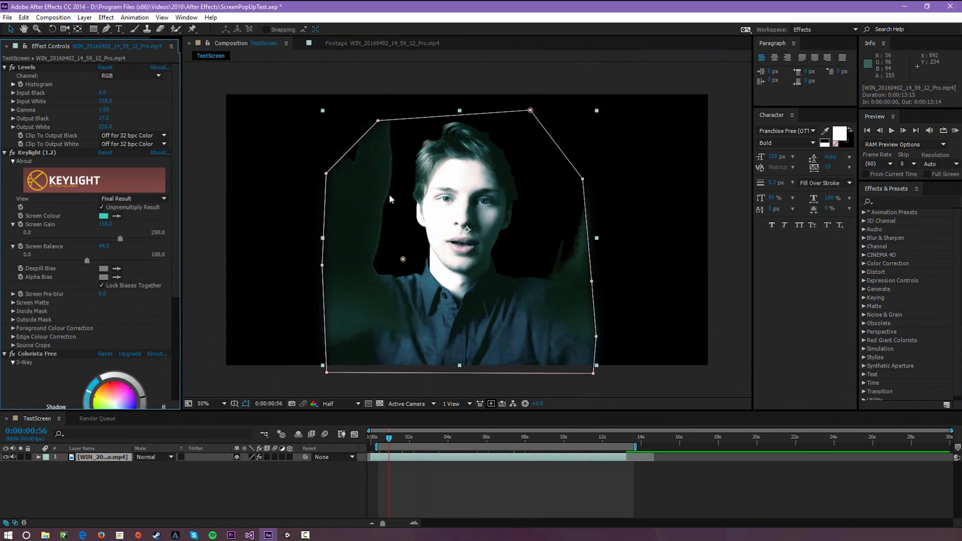
pyautogui.moveTo(589, 318)
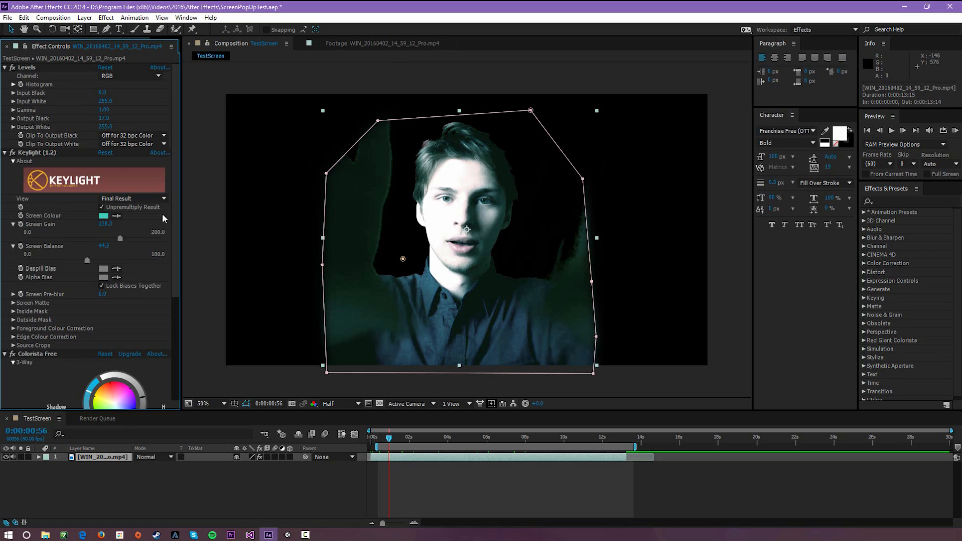
pyautogui.click(5, 153)
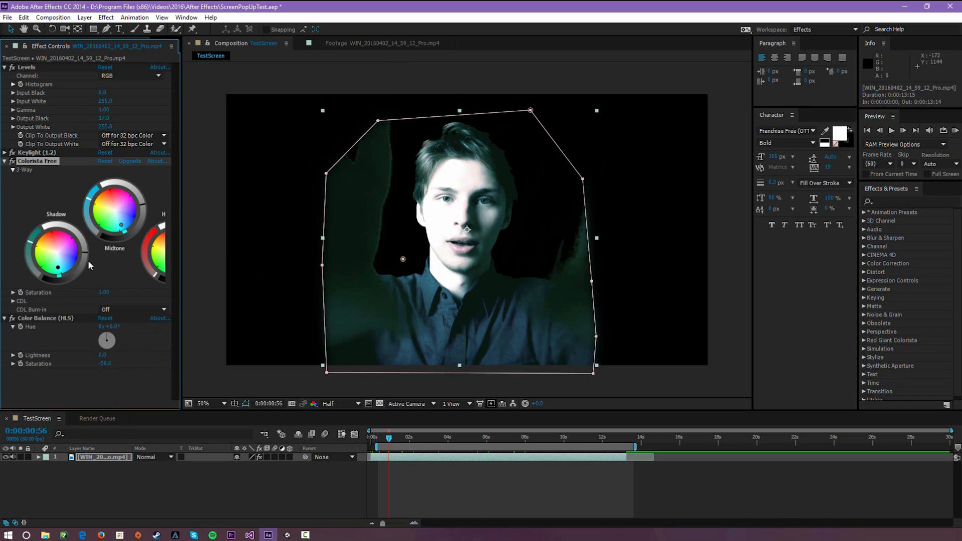
pyautogui.moveTo(92, 263)
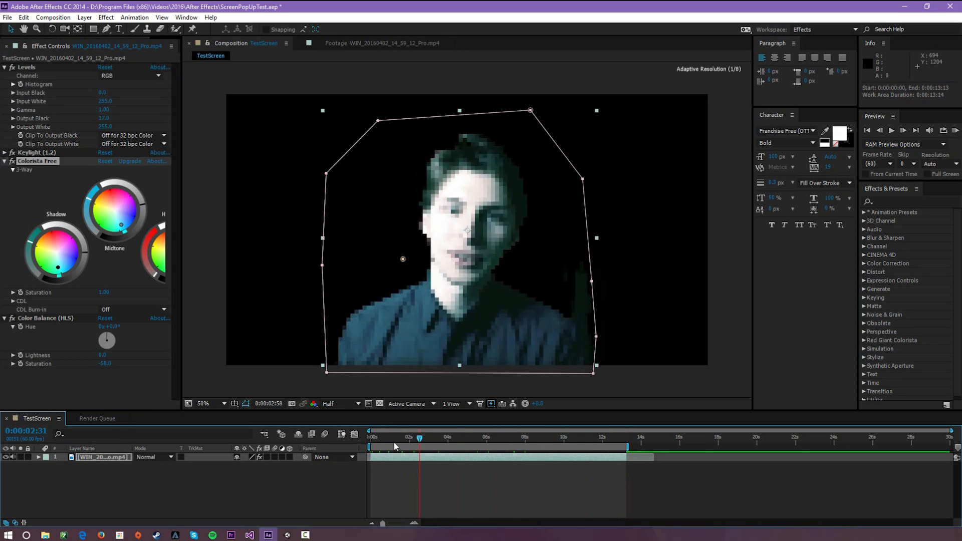
pyautogui.click(584, 437)
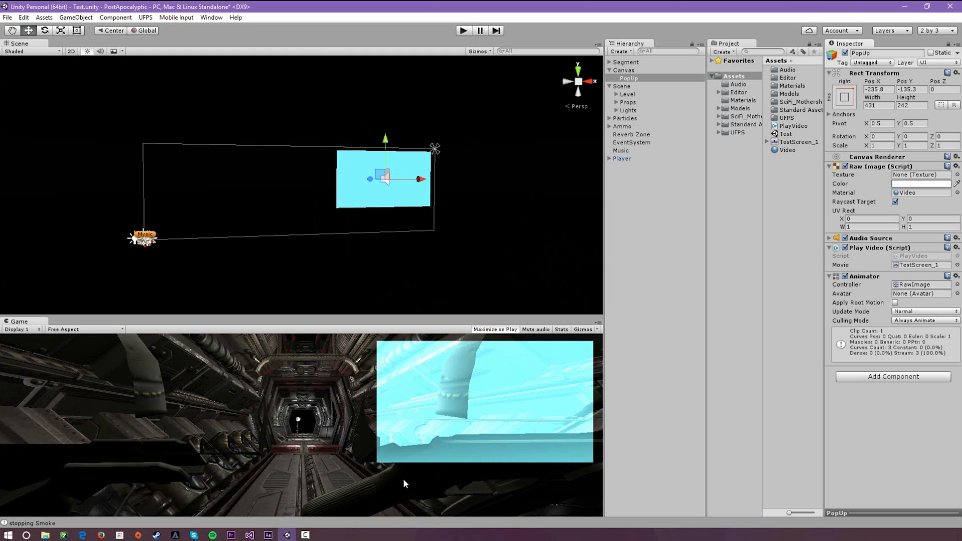
# Inspect the imported TestScreen_1 movie asset and test-run the game to see the pop-up play.
pyautogui.click(800, 141)
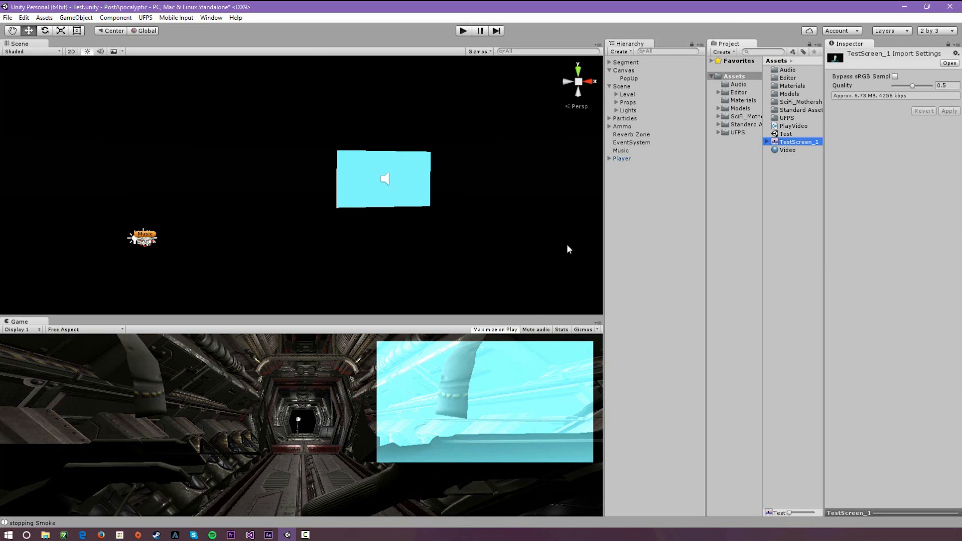
pyautogui.click(629, 78)
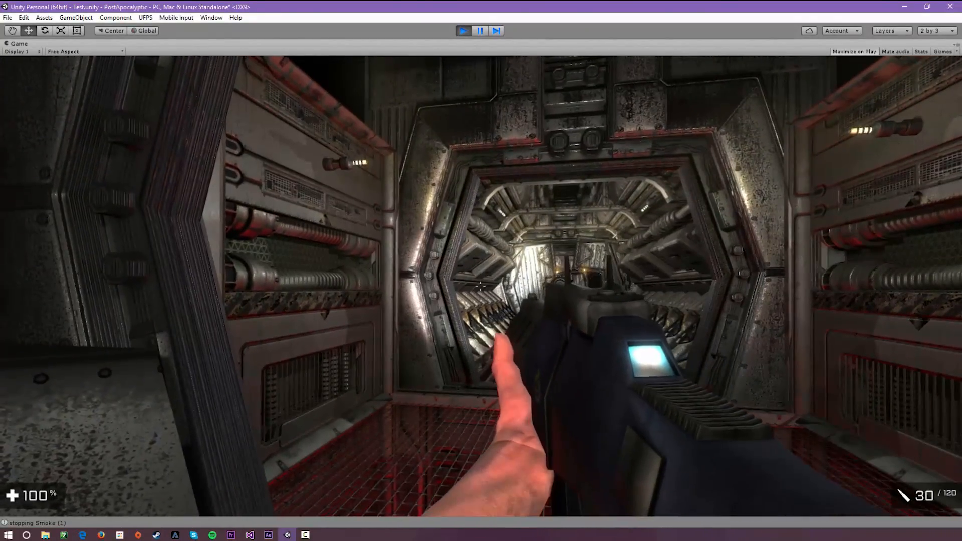
pyautogui.click(479, 32)
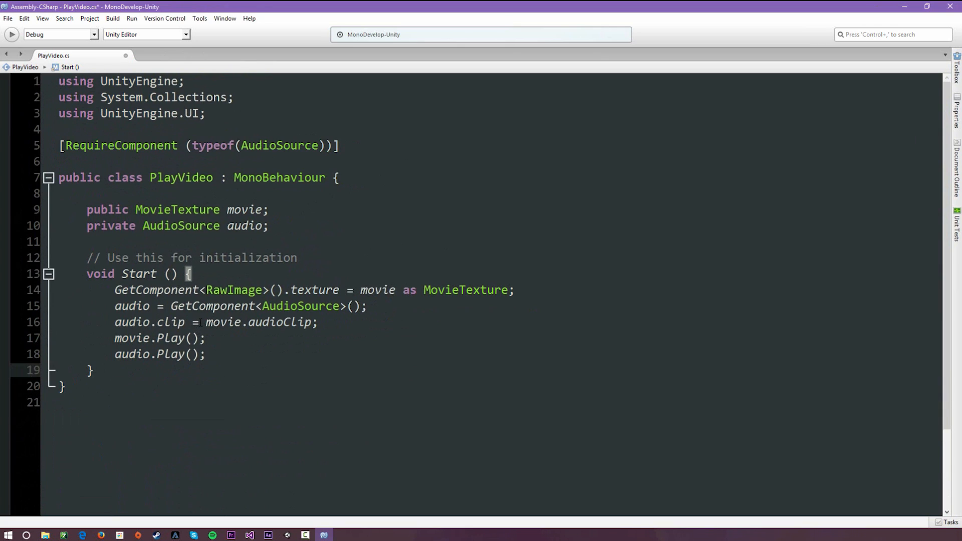
pyautogui.moveTo(115, 290); pyautogui.dragTo(295, 289)
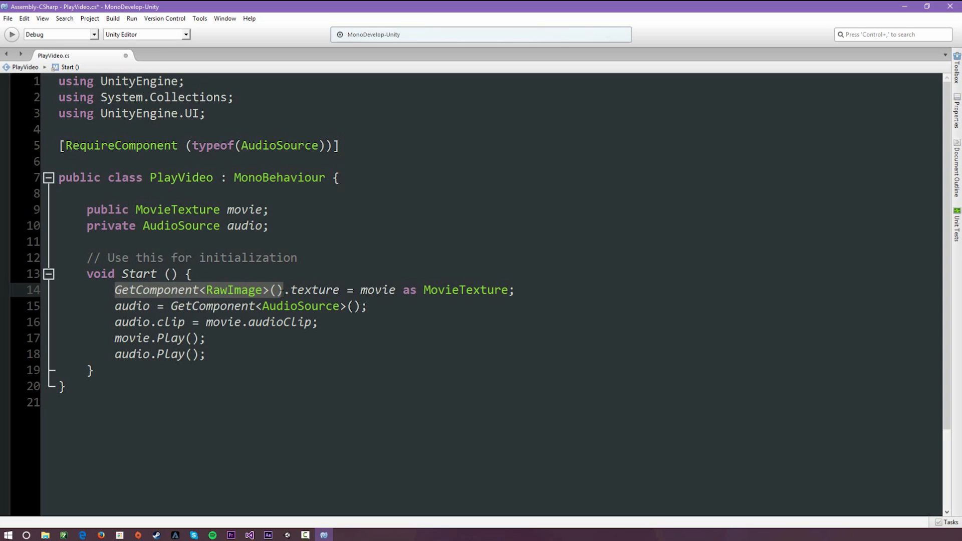
pyautogui.click(283, 290)
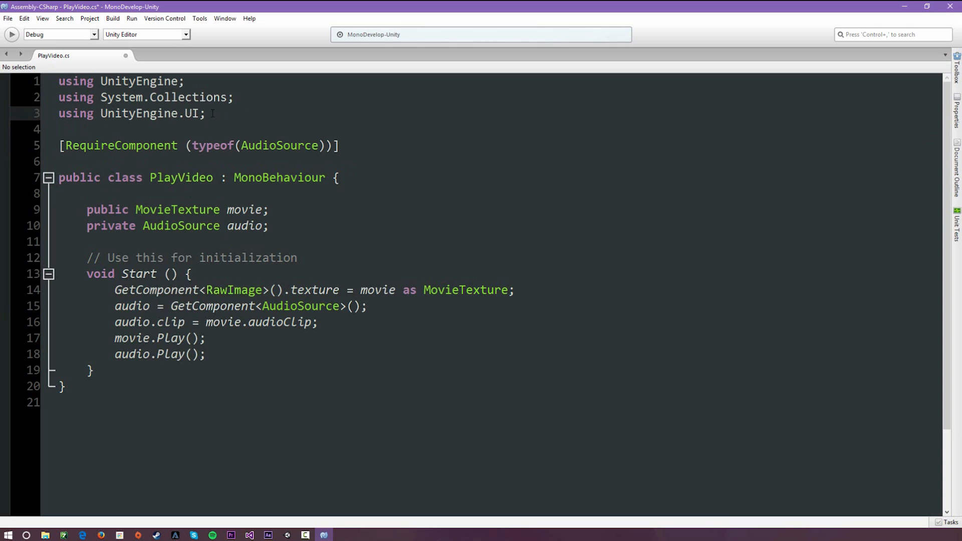
pyautogui.tripleClick(122, 114)
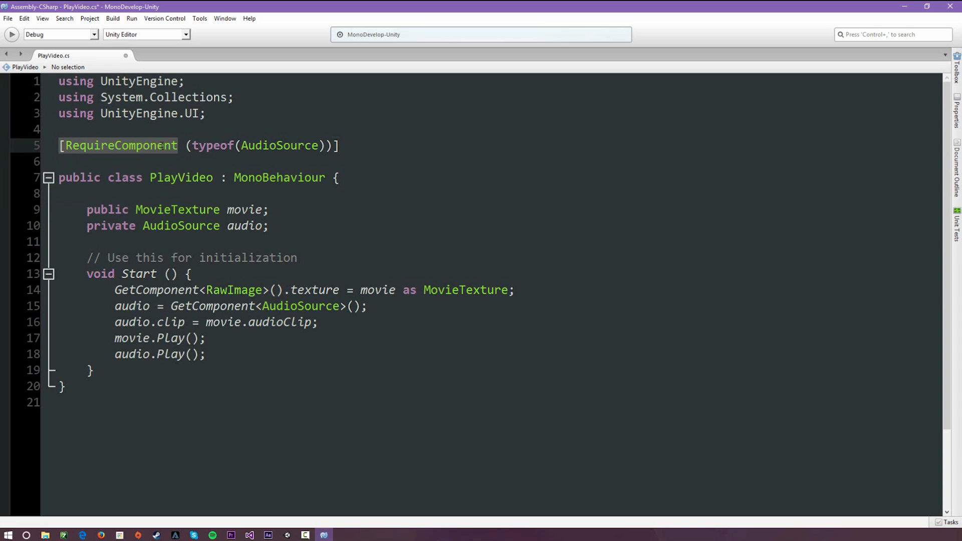
# Highlight RequireComponent(AudioSource), the PlayVideo class name and the public movie field in the script.
pyautogui.click(179, 145)
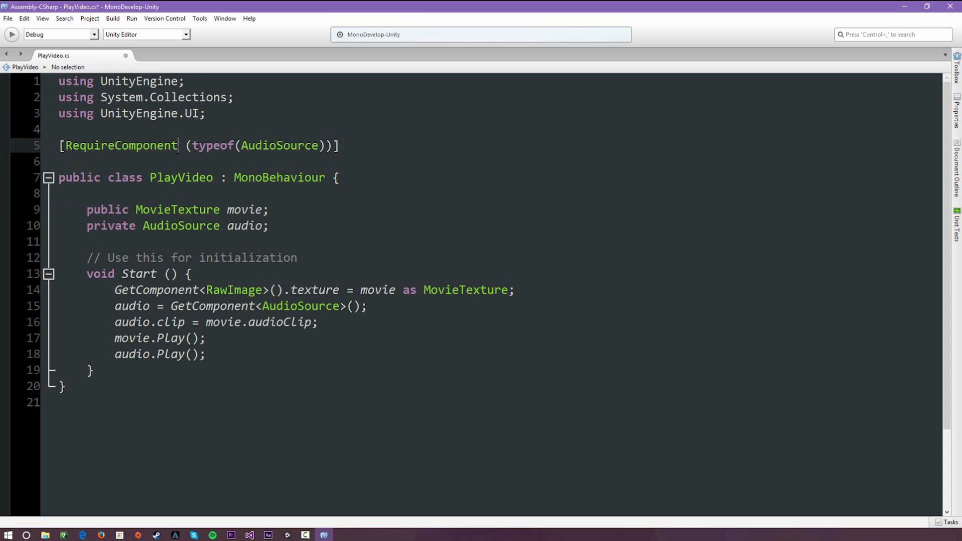
pyautogui.doubleClick(120, 145)
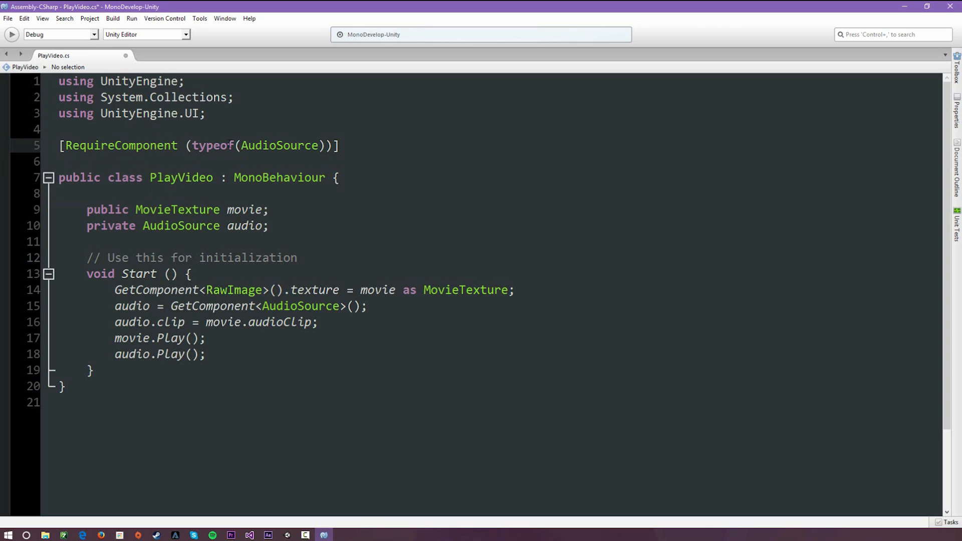
pyautogui.doubleClick(278, 146)
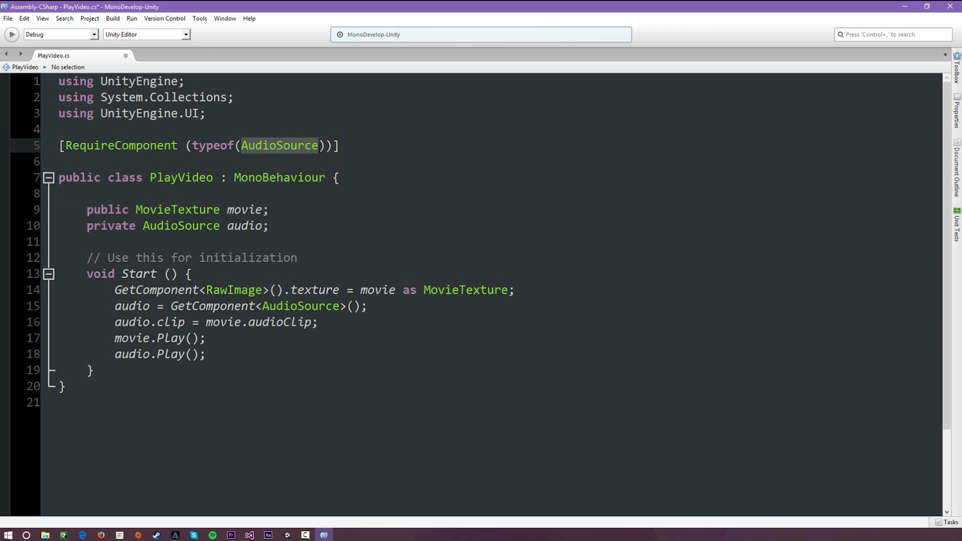
pyautogui.moveTo(279, 146)
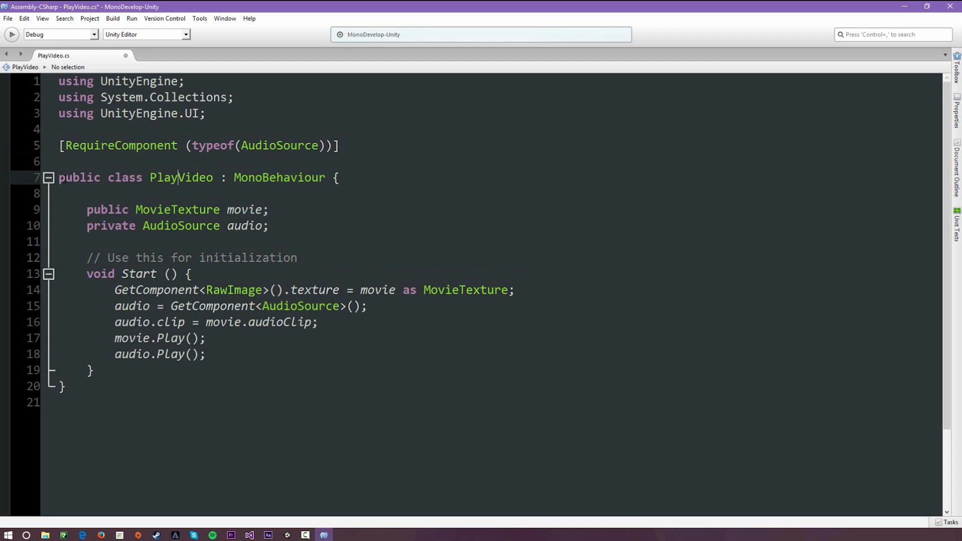
pyautogui.doubleClick(181, 179)
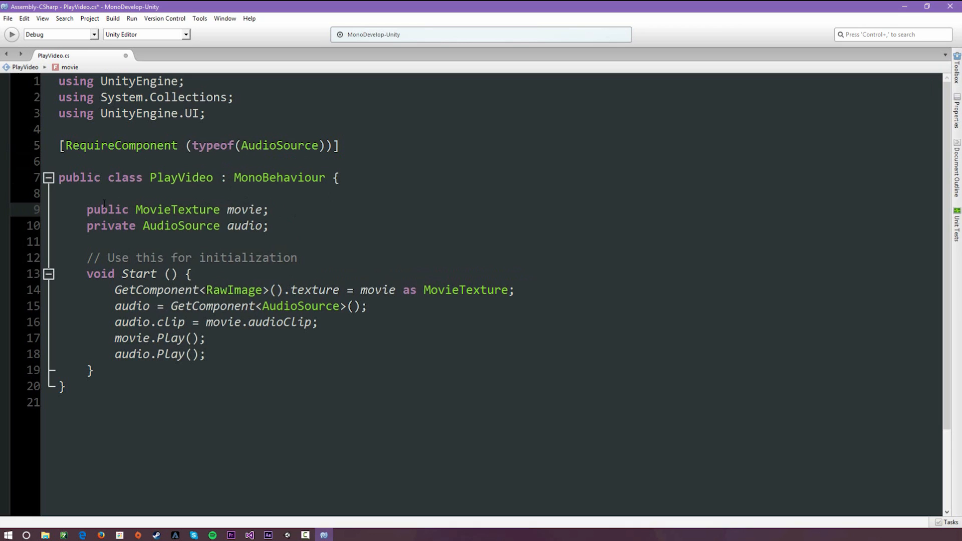
pyautogui.doubleClick(177, 210)
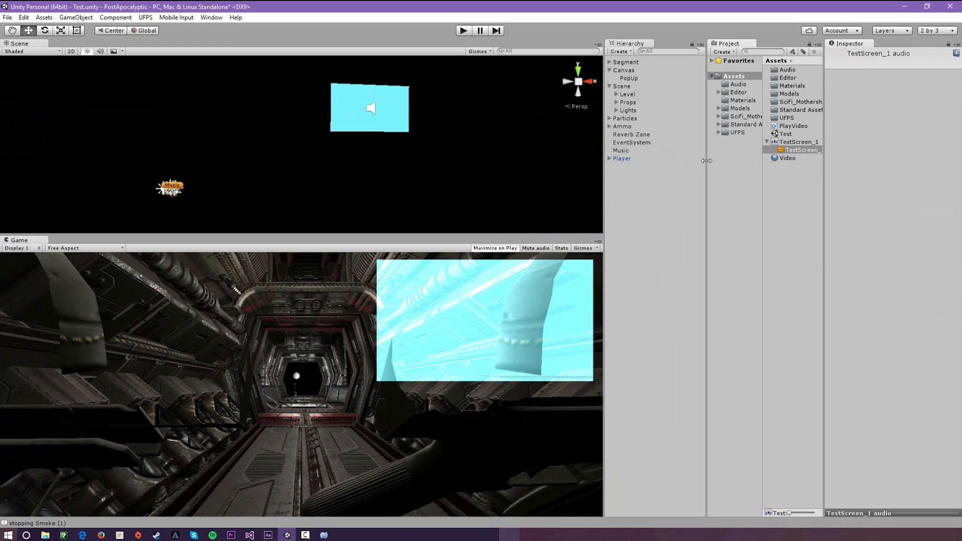
# Reveal TestScreen_1's embedded audio clip, move the PopUp back to the canvas's top-right, and return to MonoDevelop.
pyautogui.click(750, 141)
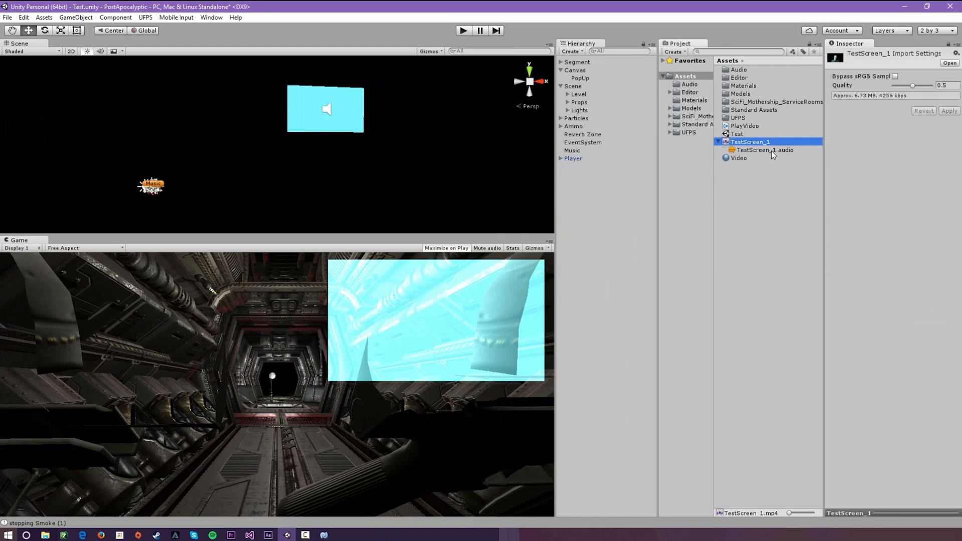
pyautogui.doubleClick(750, 141)
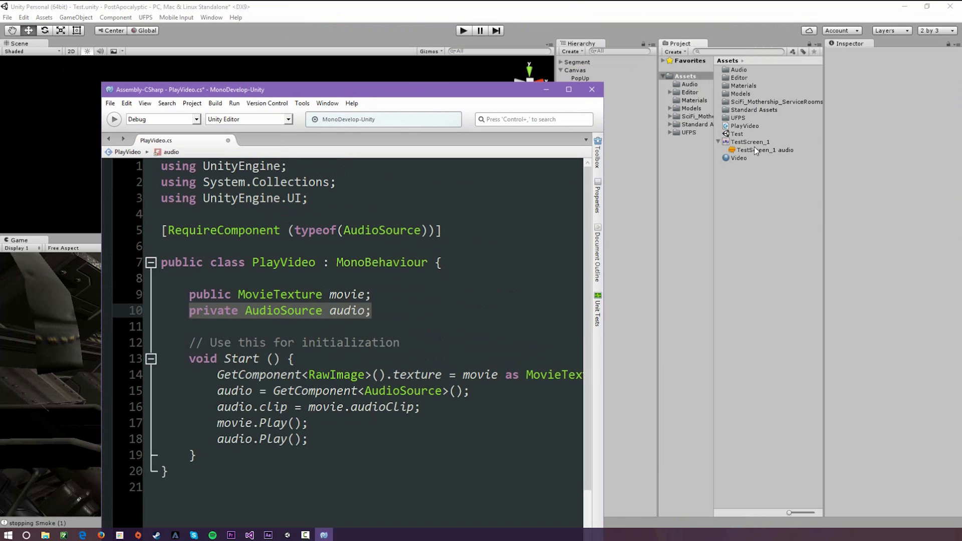
pyautogui.moveTo(409, 83)
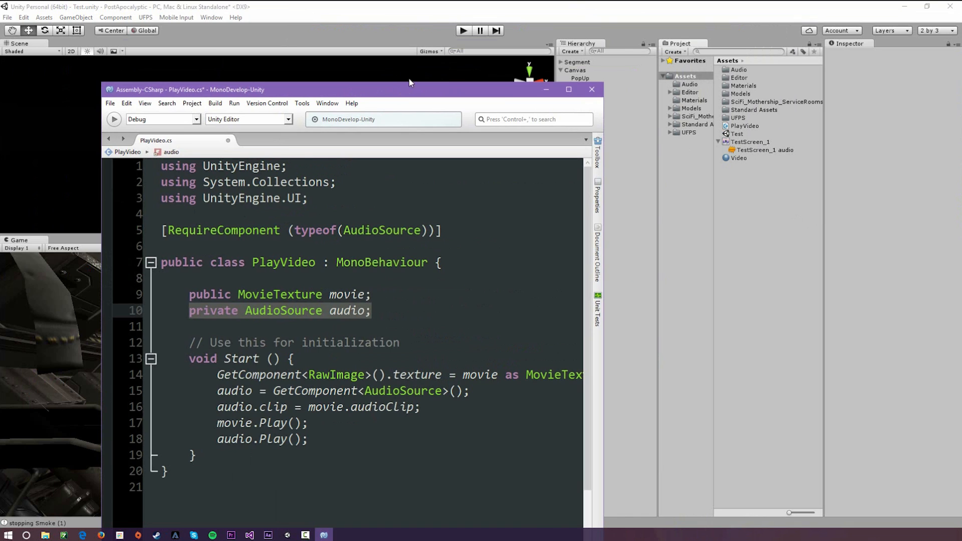
pyautogui.click(568, 89)
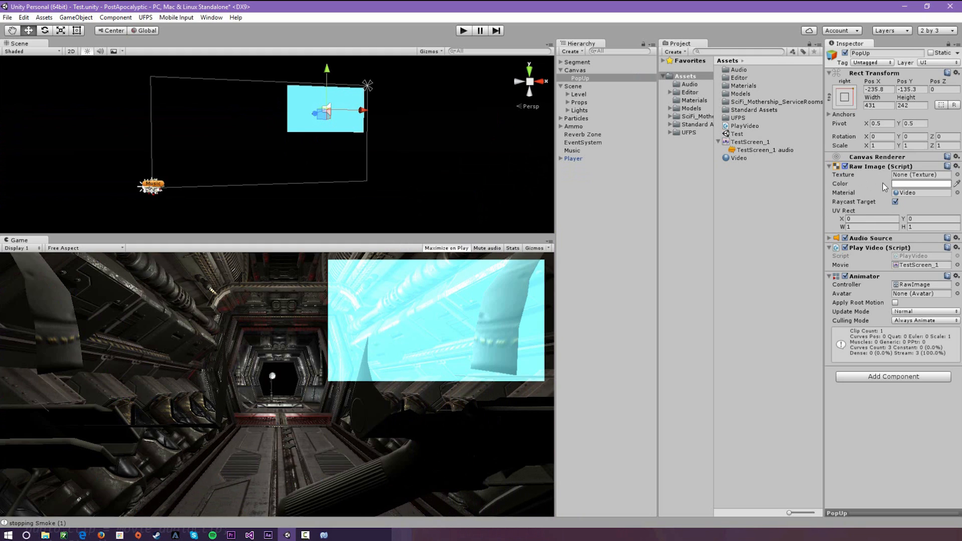
pyautogui.moveTo(534, 145)
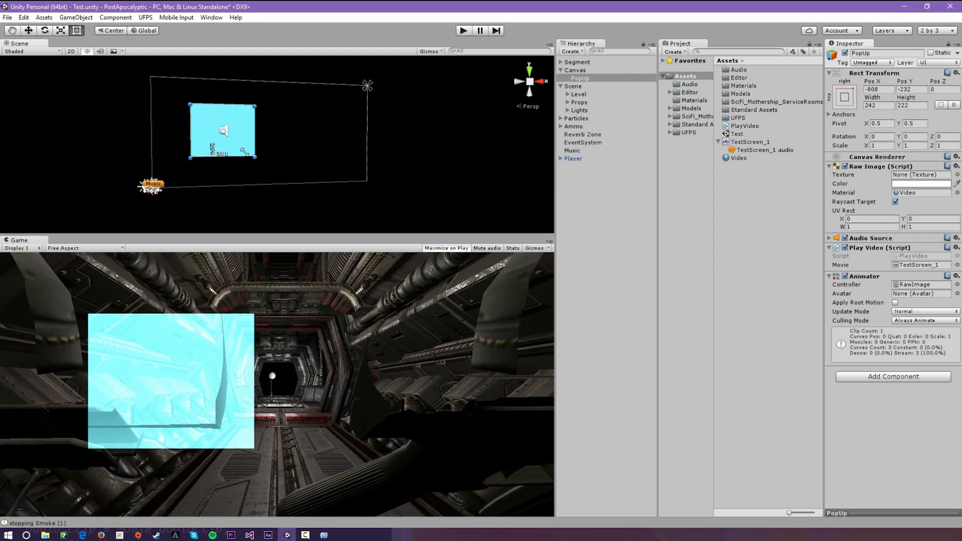
pyautogui.moveTo(255, 158); pyautogui.dragTo(281, 173)
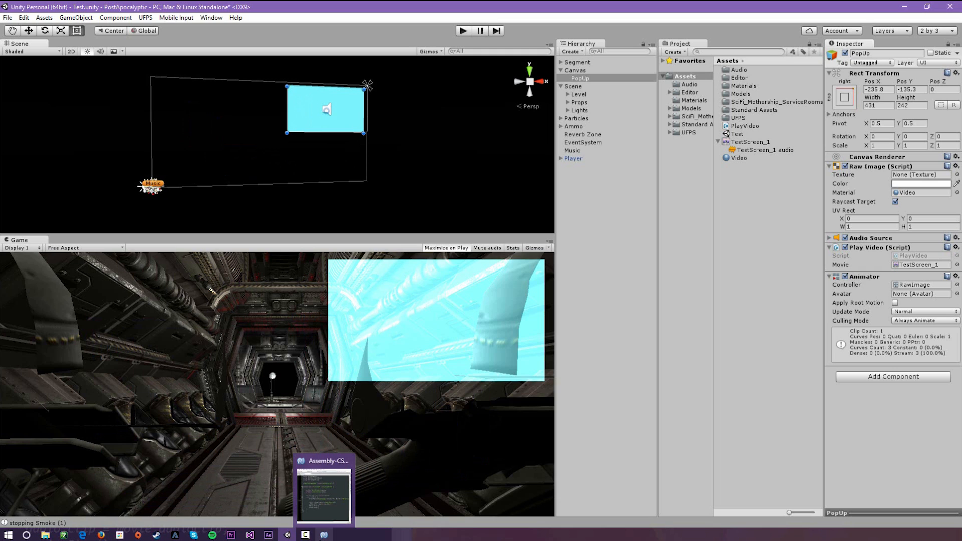
pyautogui.click(324, 495)
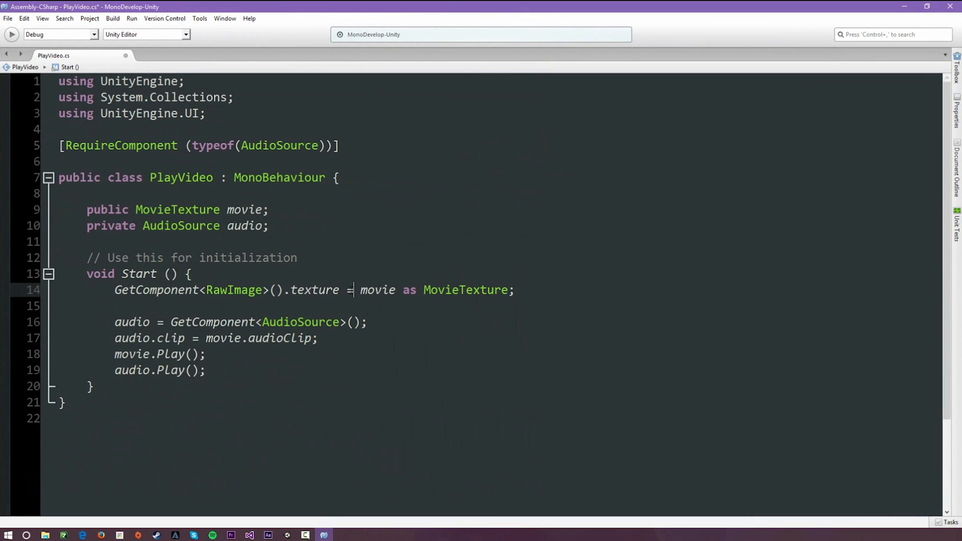
# Highlight the movie reference in the Start method's texture assignment line.
pyautogui.doubleClick(378, 290)
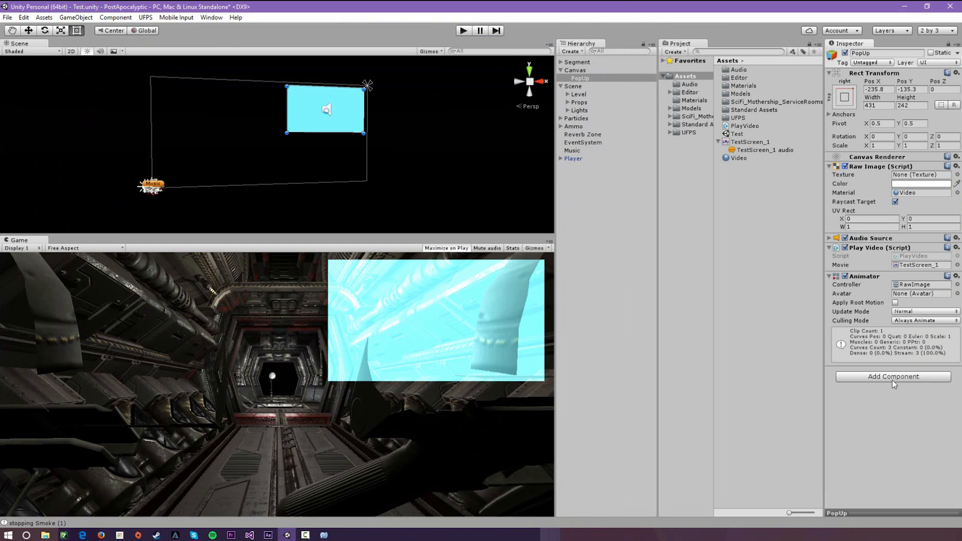
# Search Add Component on PopUp for 'au' to list the audio components.
pyautogui.click(893, 376)
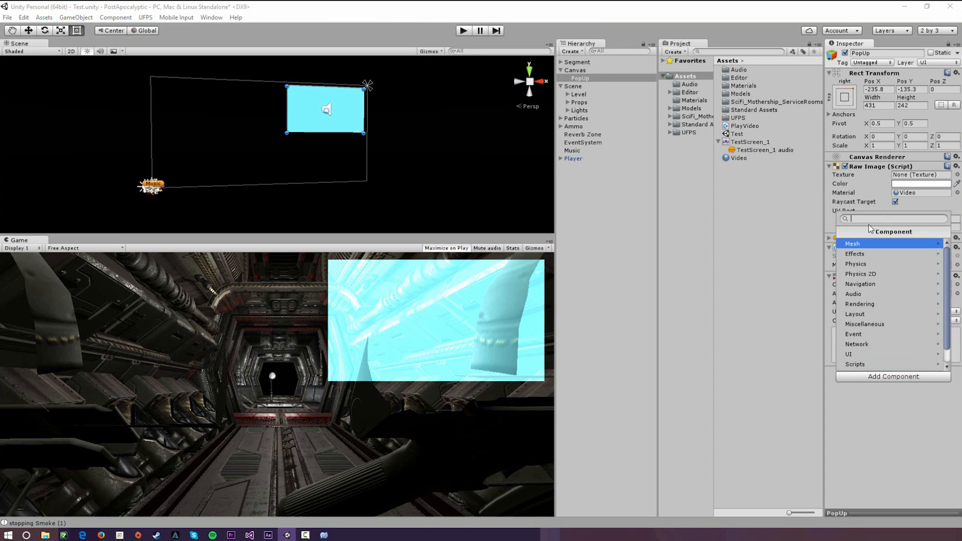
pyautogui.write('audio.clip = movie.audioClip;')
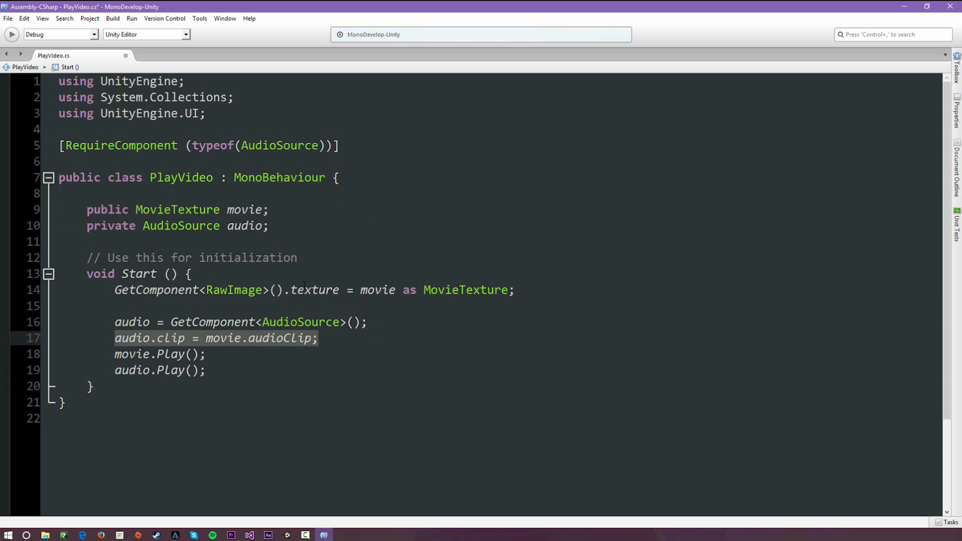
pyautogui.moveTo(378, 290)
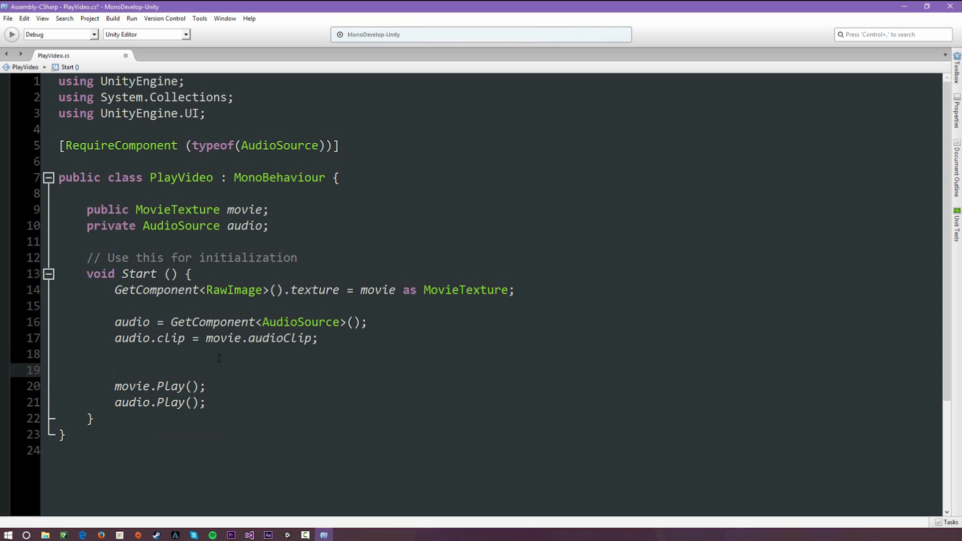
pyautogui.click(115, 370)
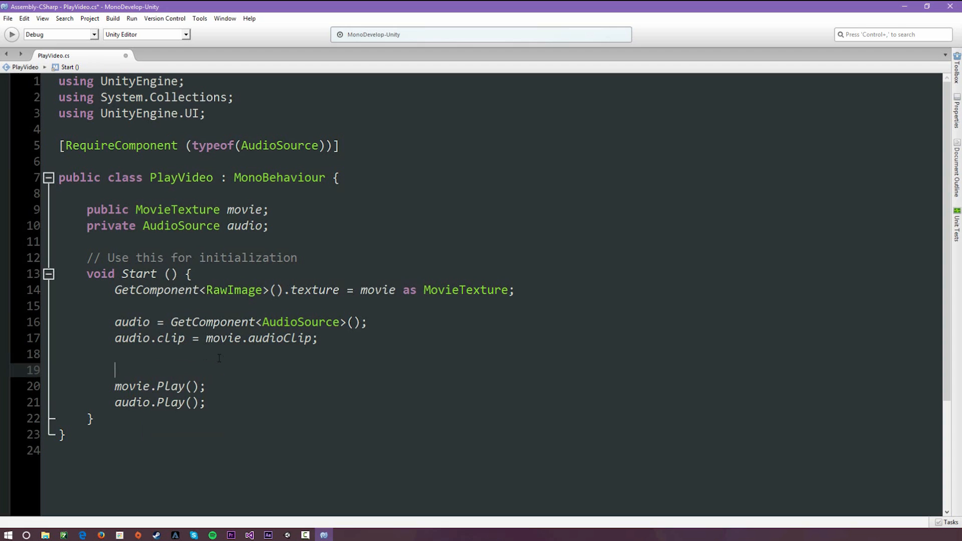
pyautogui.write('yield WaitForS')
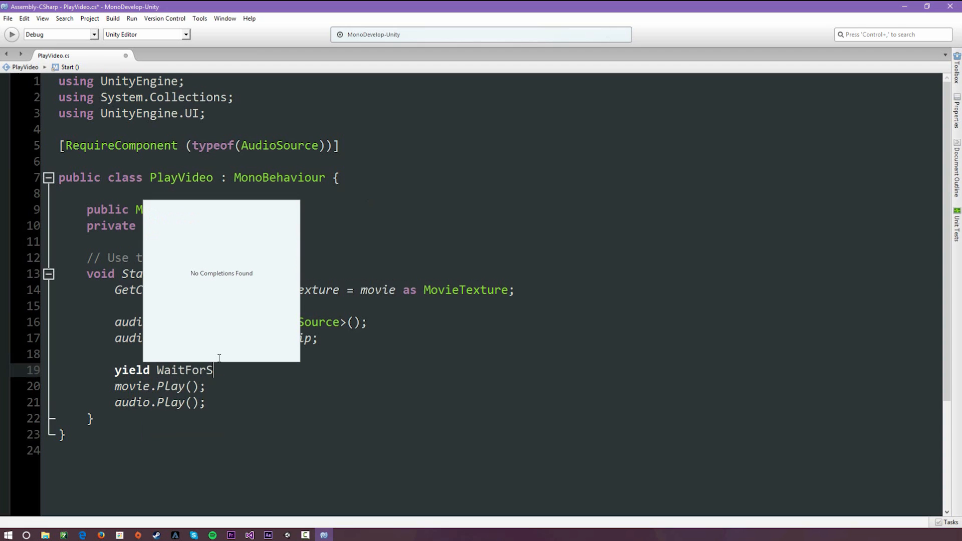
pyautogui.write('econds(')
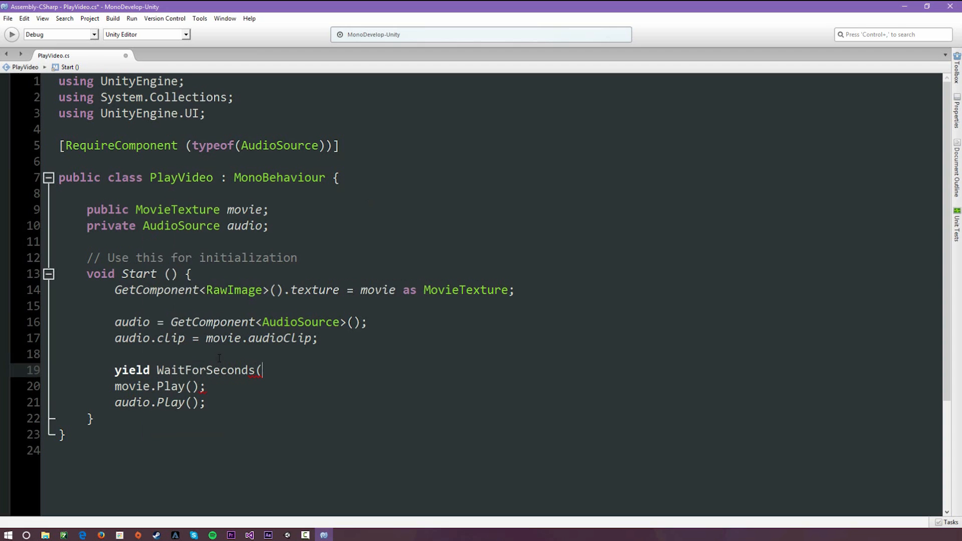
pyautogui.write('3);')
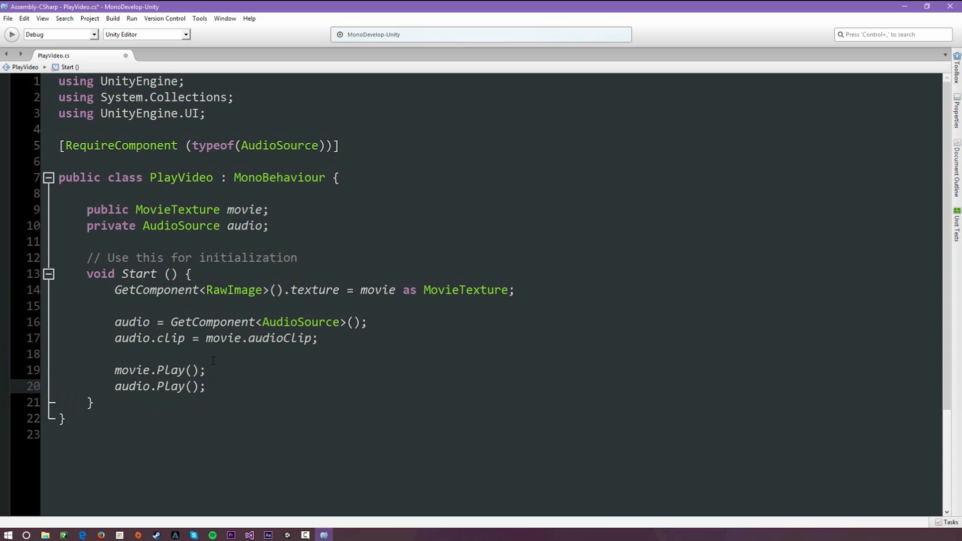
# Retype audio.Play(); after movie.Play(); in the Start method.
pyautogui.click(207, 386)
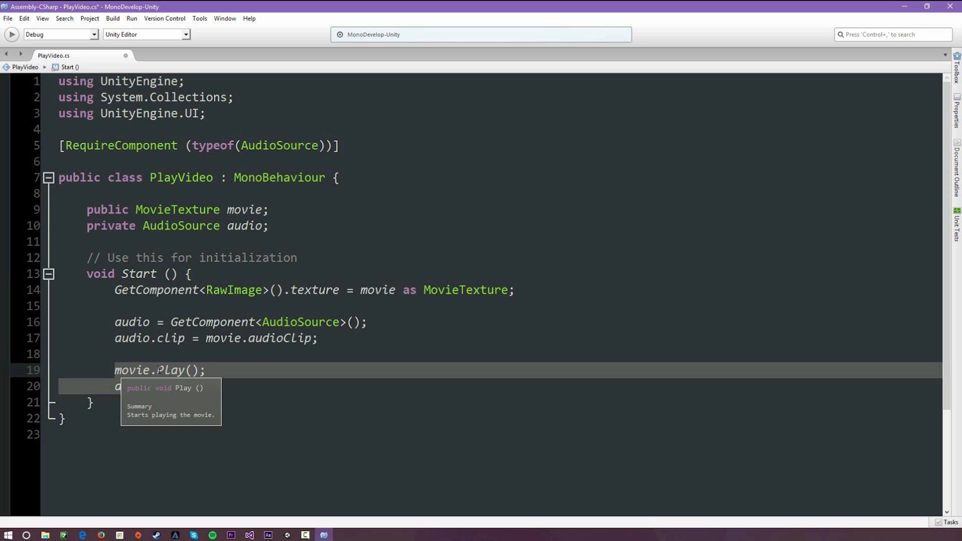
pyautogui.write('udio.Play();')
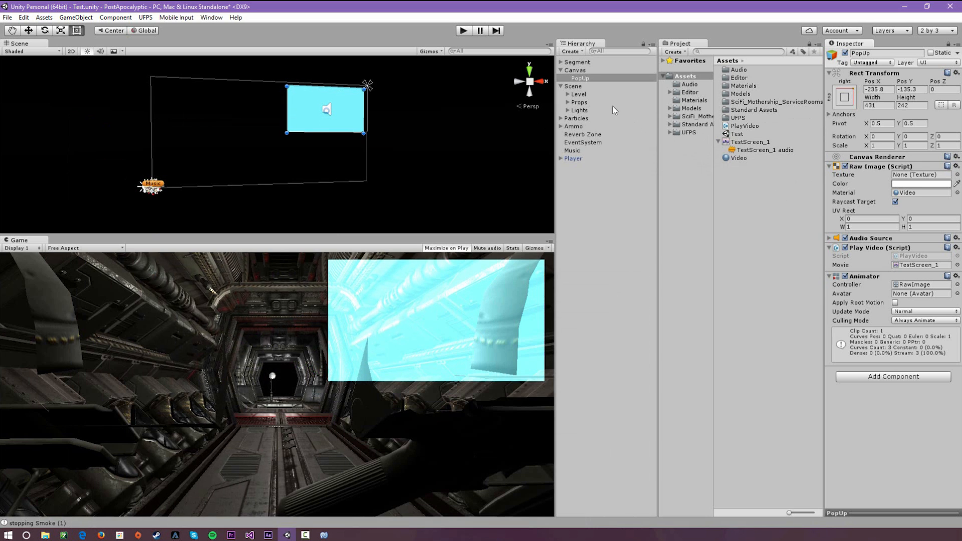
# Check the Video material's shader, save the PlayVideo script with Ctrl+S, and reselect PopUp in the Hierarchy.
pyautogui.click(739, 158)
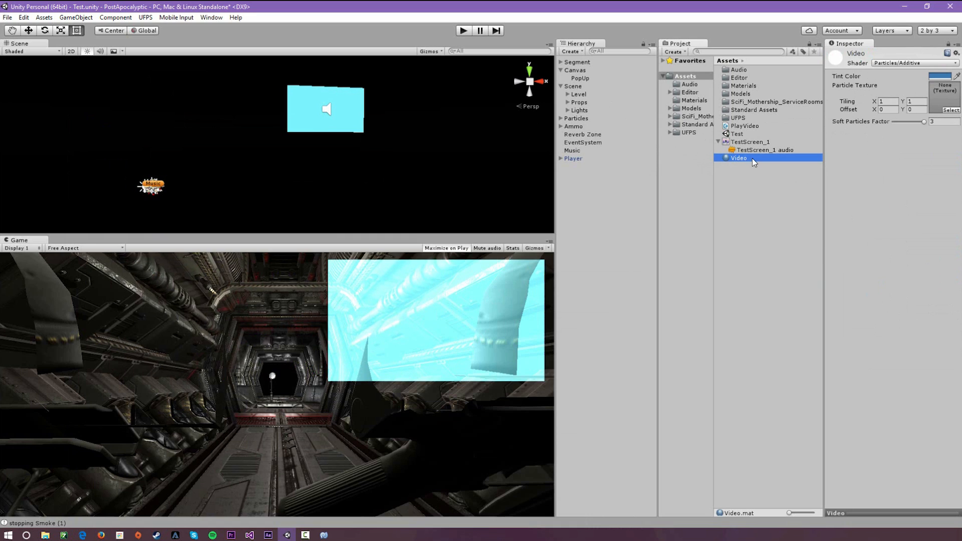
pyautogui.click(913, 63)
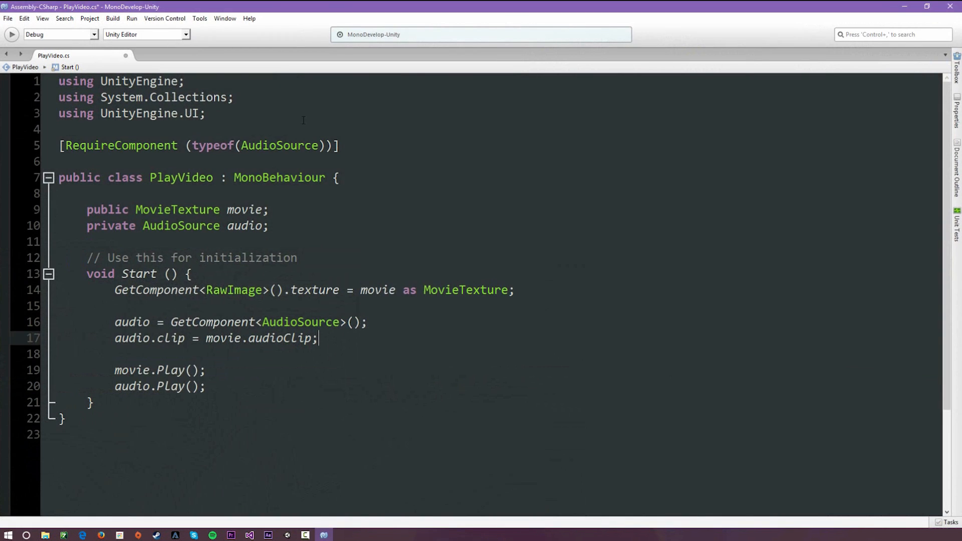
pyautogui.press('ctrl+s')
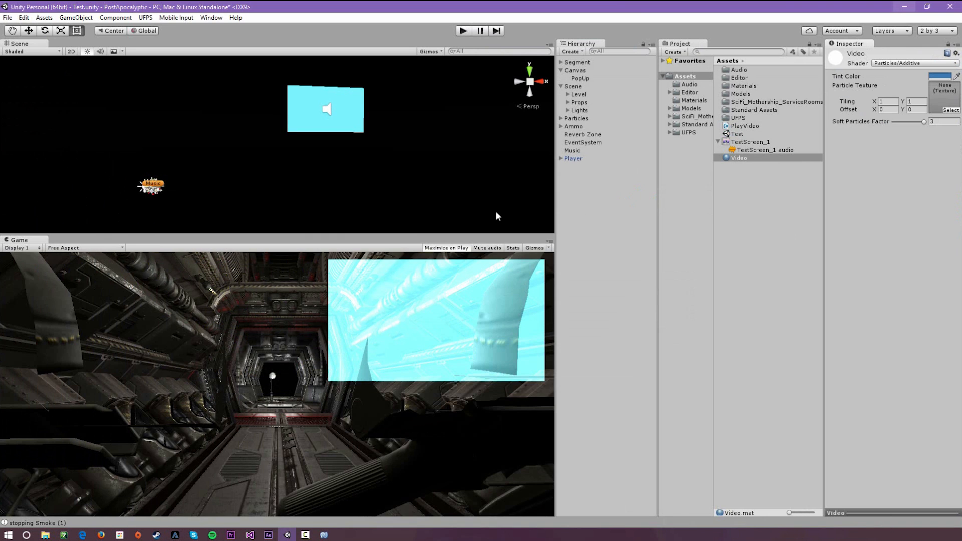
pyautogui.moveTo(531, 113)
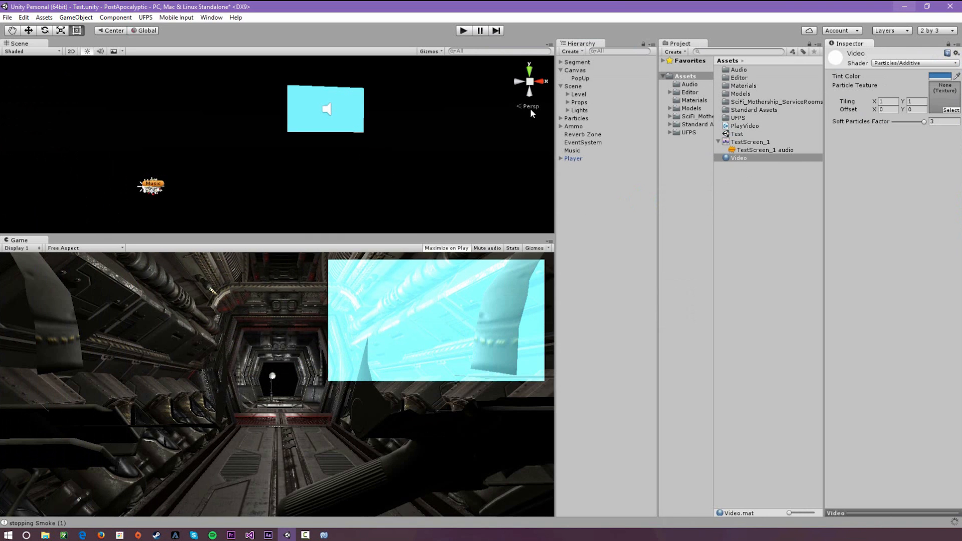
pyautogui.click(581, 79)
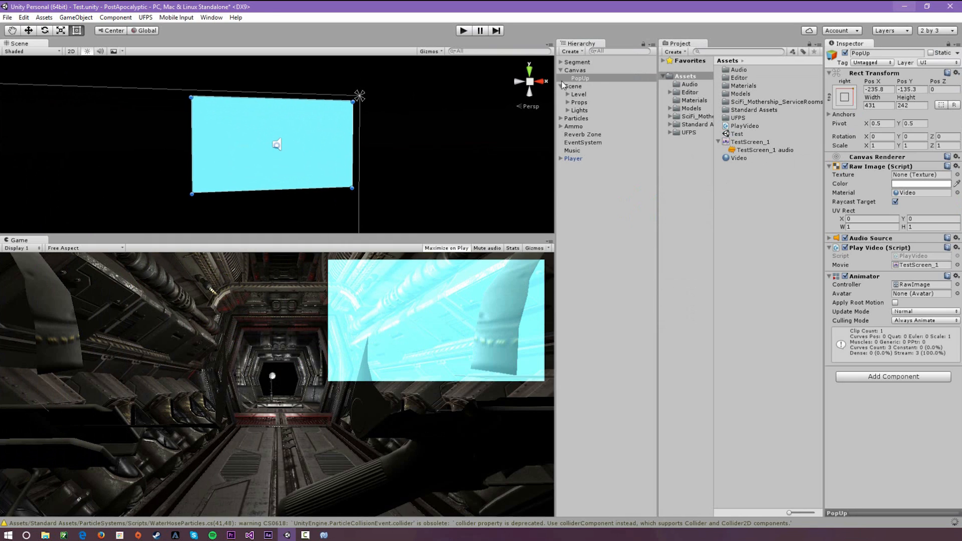
pyautogui.click(581, 78)
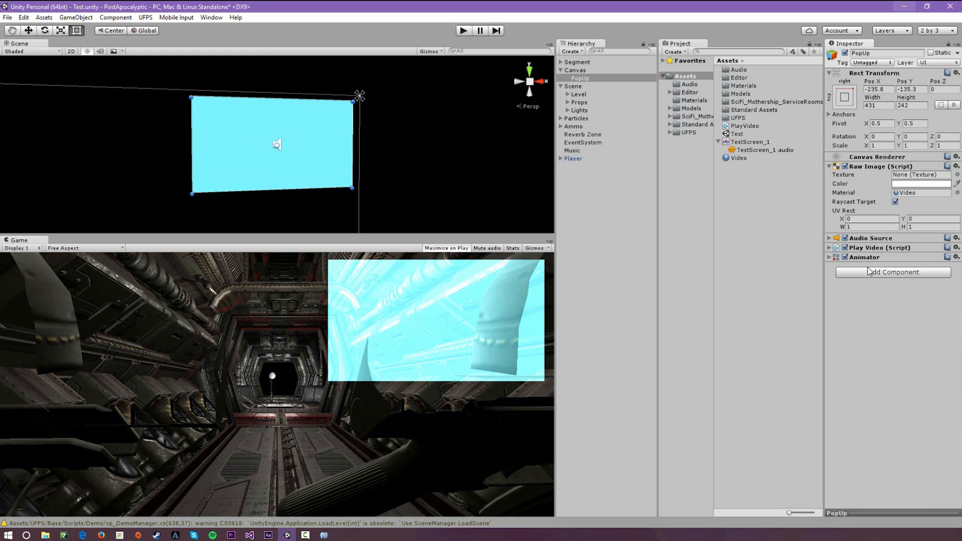
pyautogui.click(212, 18)
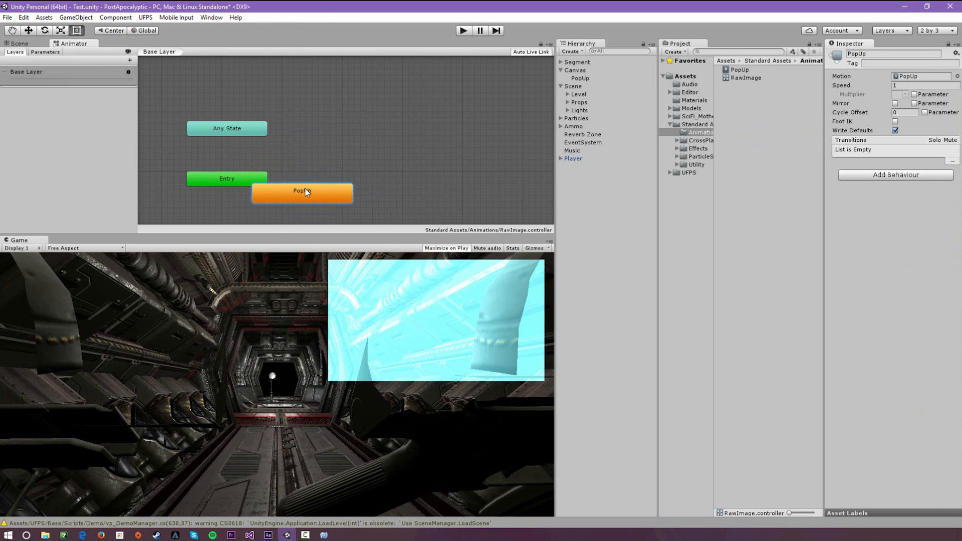
pyautogui.click(18, 43)
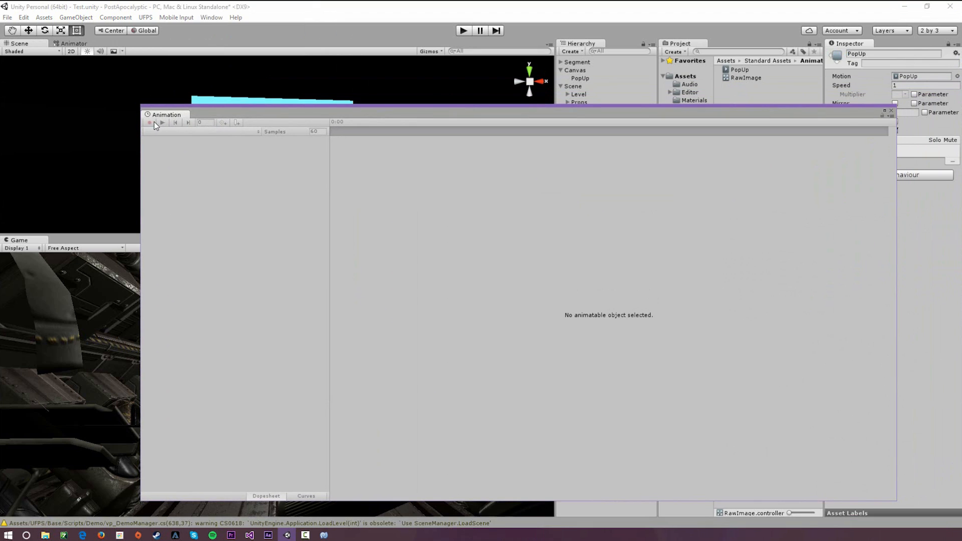
pyautogui.moveTo(222, 104)
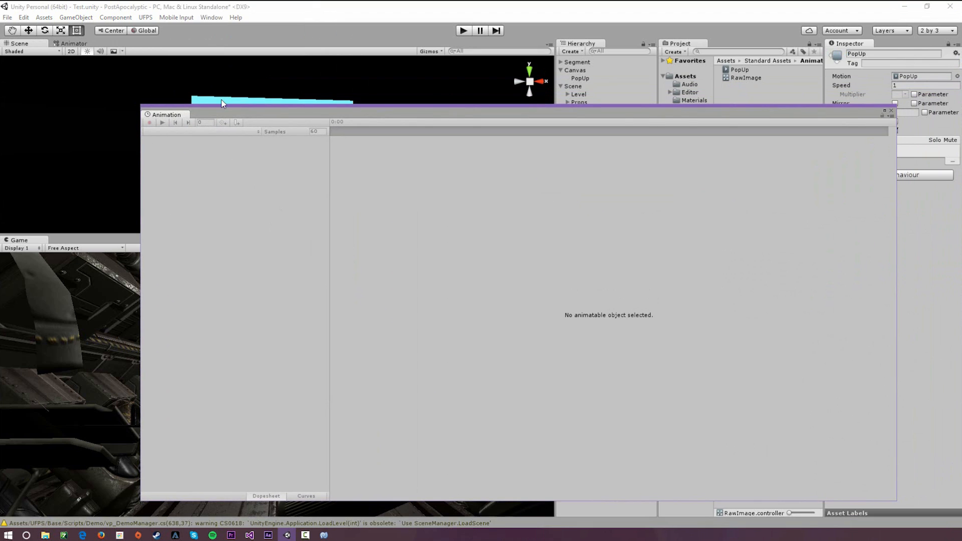
pyautogui.click(579, 78)
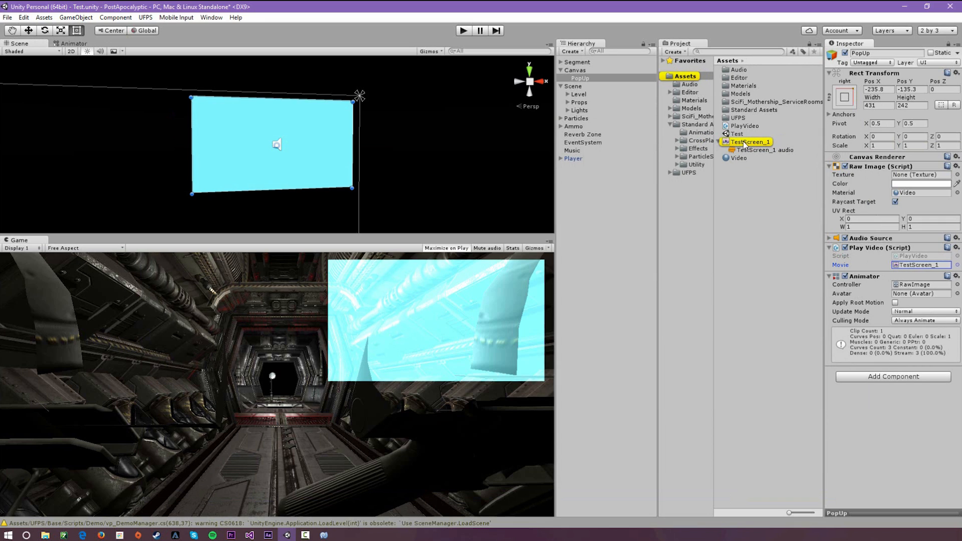
# Resize the PopUp video panel to 469 by 223 in the Scene view and show its anchor presets.
pyautogui.click(920, 265)
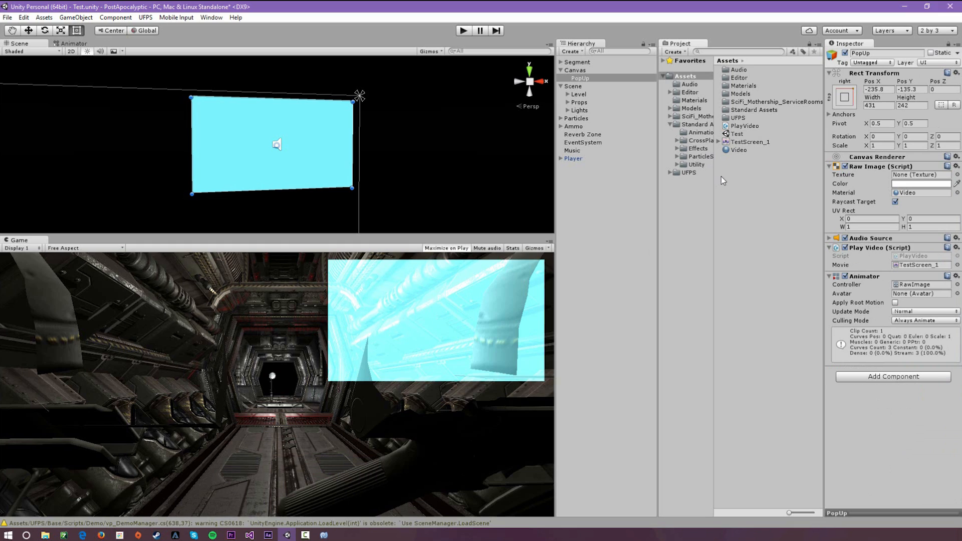
pyautogui.moveTo(701, 199)
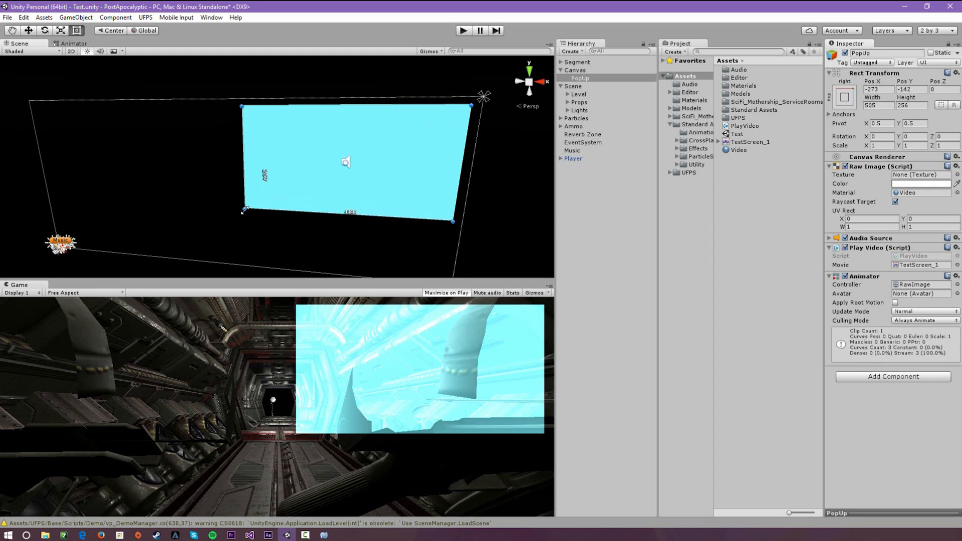
pyautogui.moveTo(243, 211); pyautogui.dragTo(252, 197)
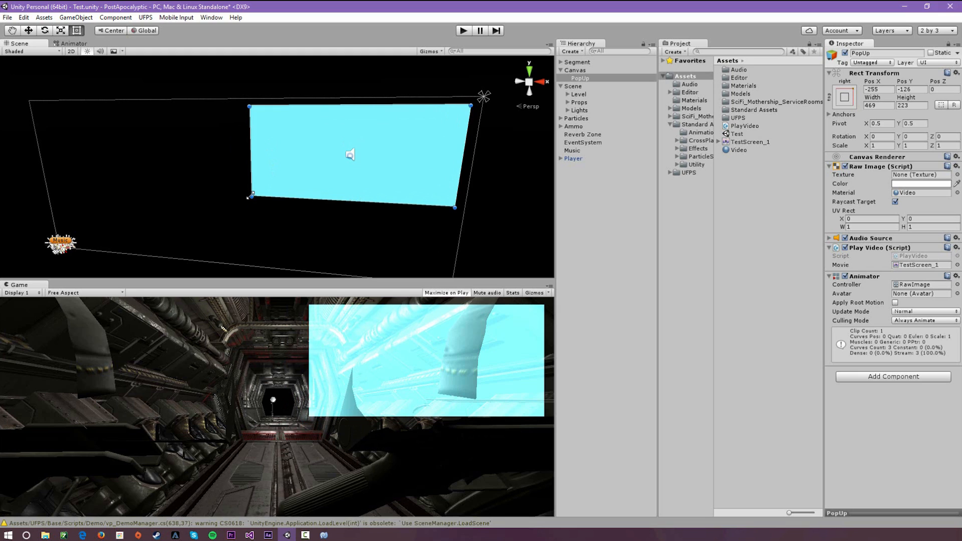
pyautogui.moveTo(753, 42)
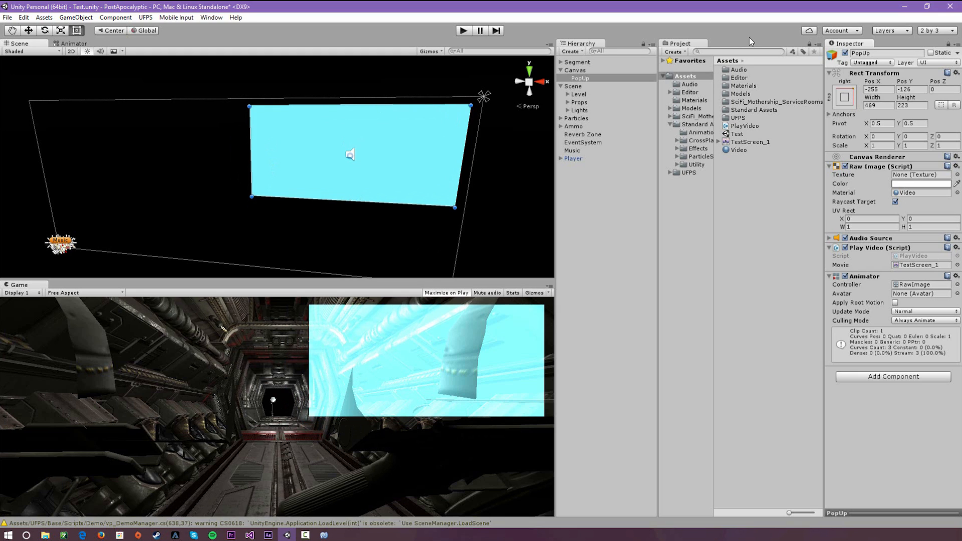
pyautogui.click(843, 97)
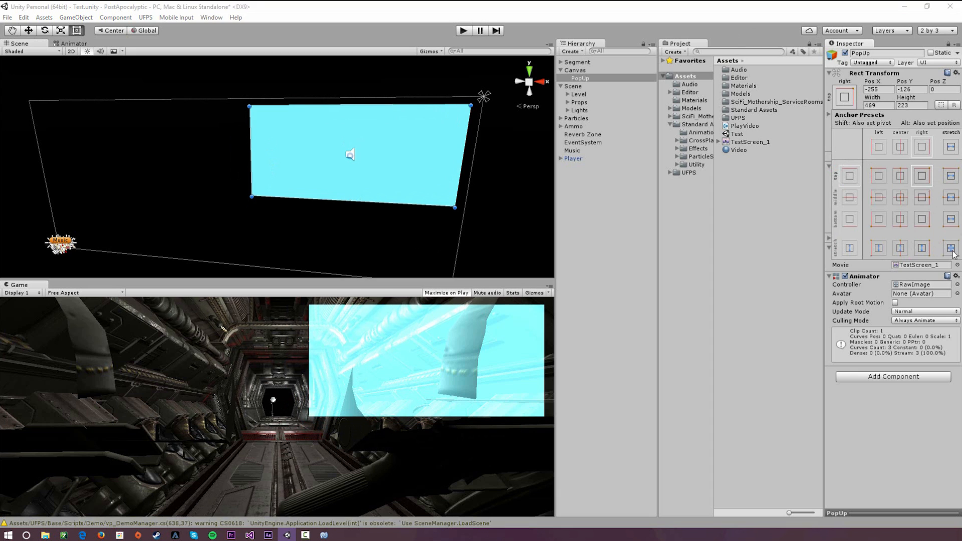
# Stretch the panel's anchors across the canvas, test the blue hologram video in Play mode, then stop.
pyautogui.click(951, 248)
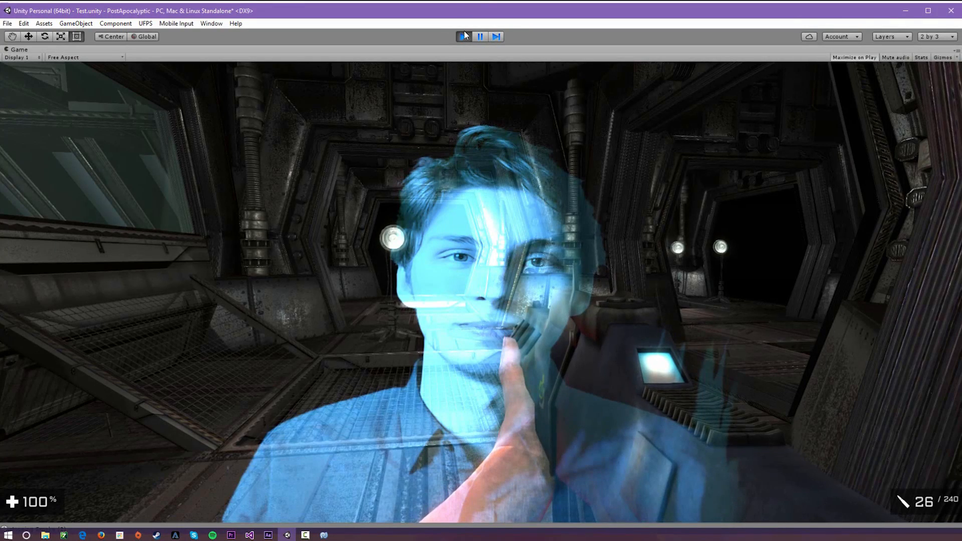
pyautogui.click(463, 36)
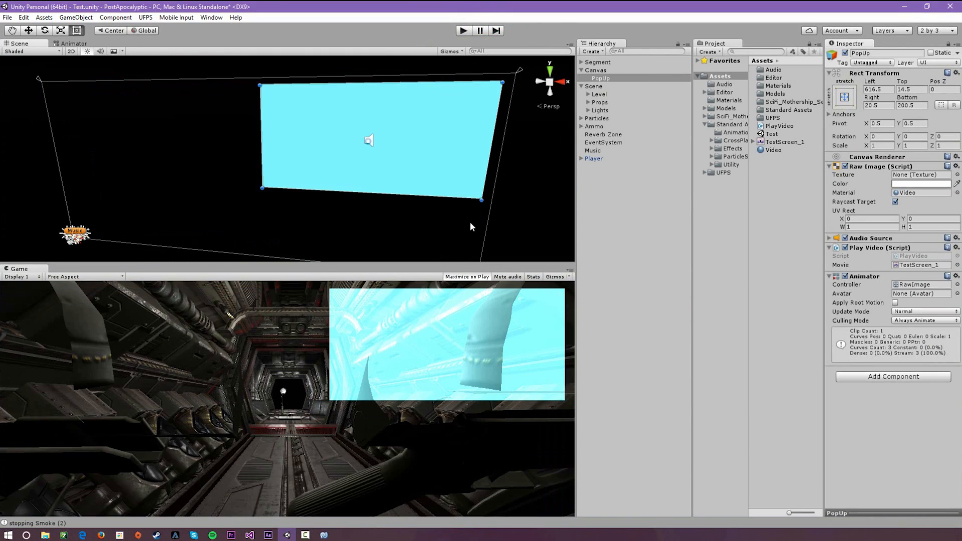
pyautogui.moveTo(371, 141); pyautogui.dragTo(387, 133)
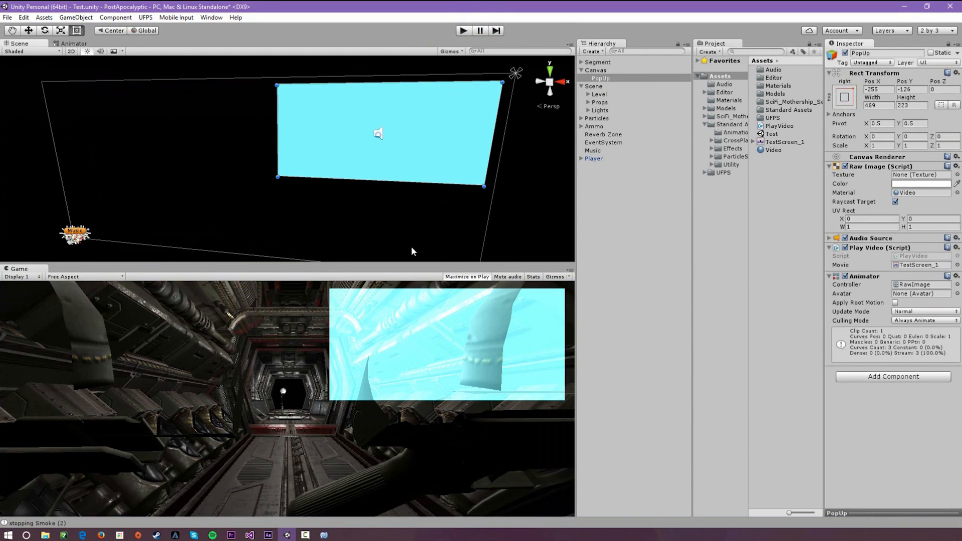